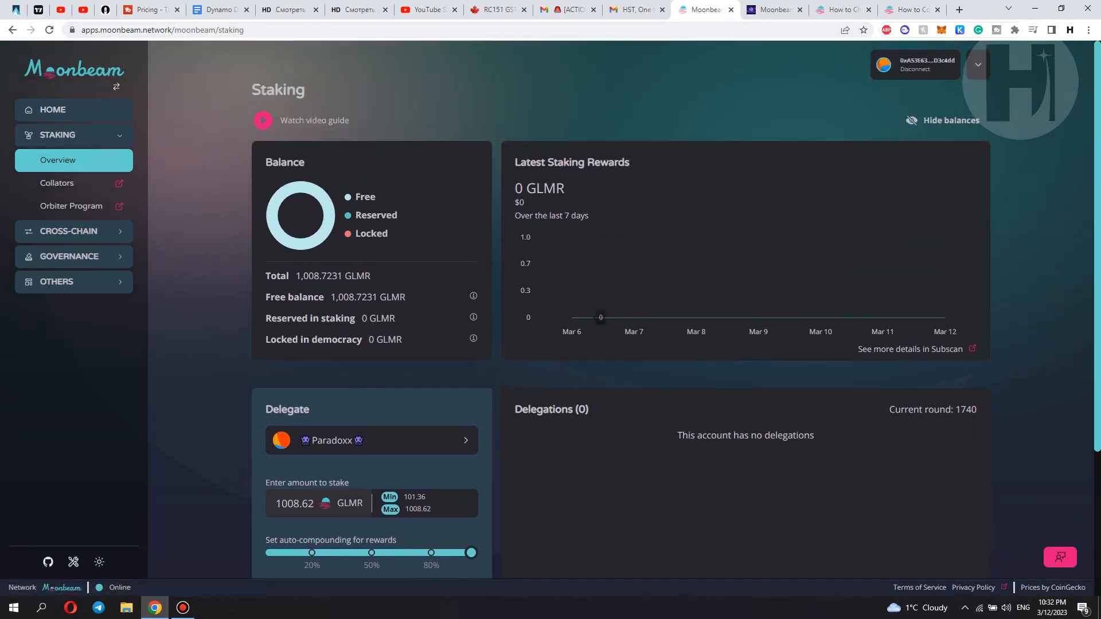
# Show MetaMask's network list over the staking dashboard, with MoonbeamRPC selected
pyautogui.scroll(-3)
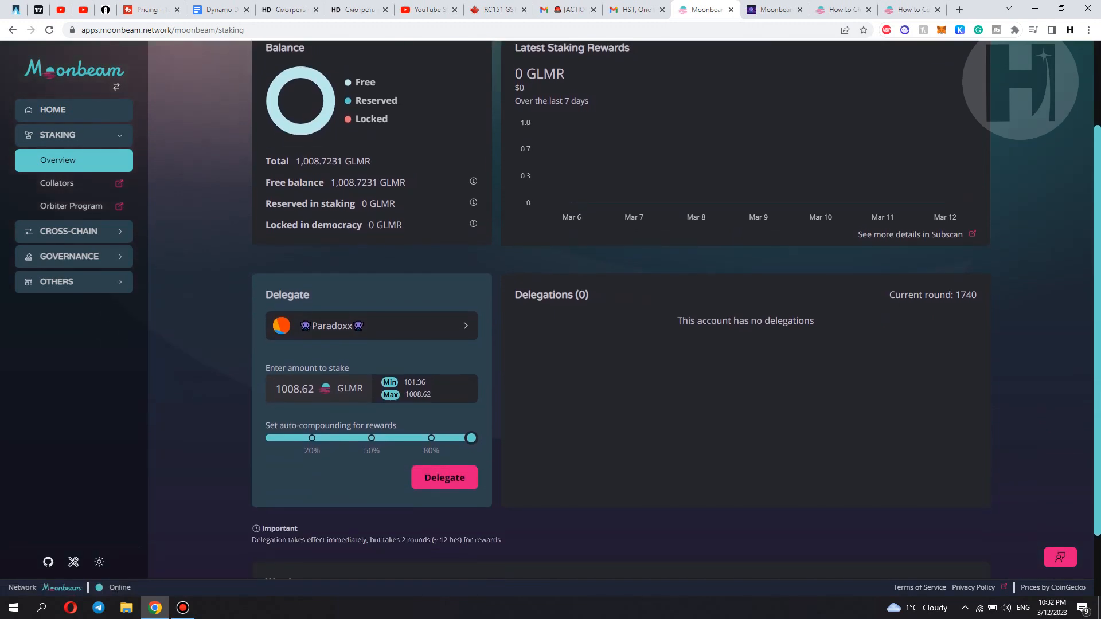
pyautogui.scroll(3)
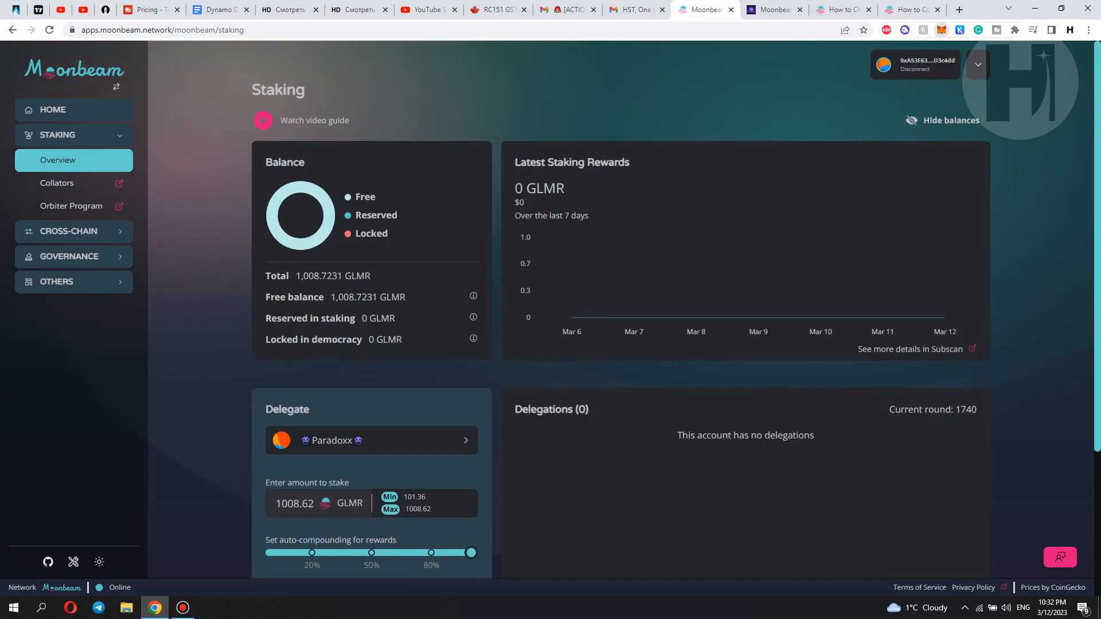
pyautogui.click(943, 30)
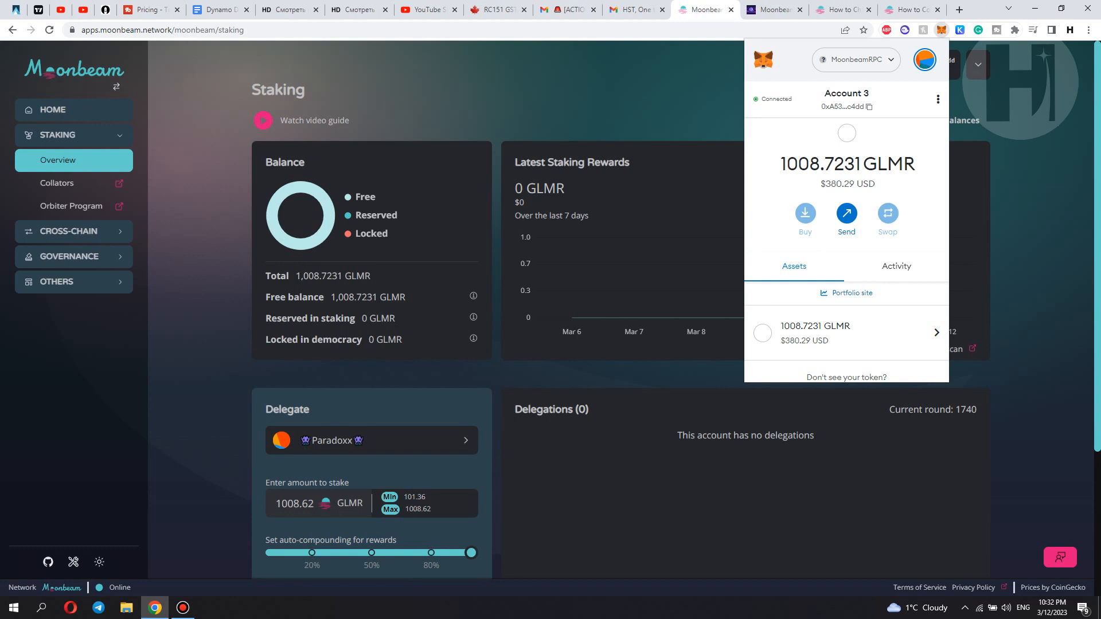
pyautogui.click(855, 58)
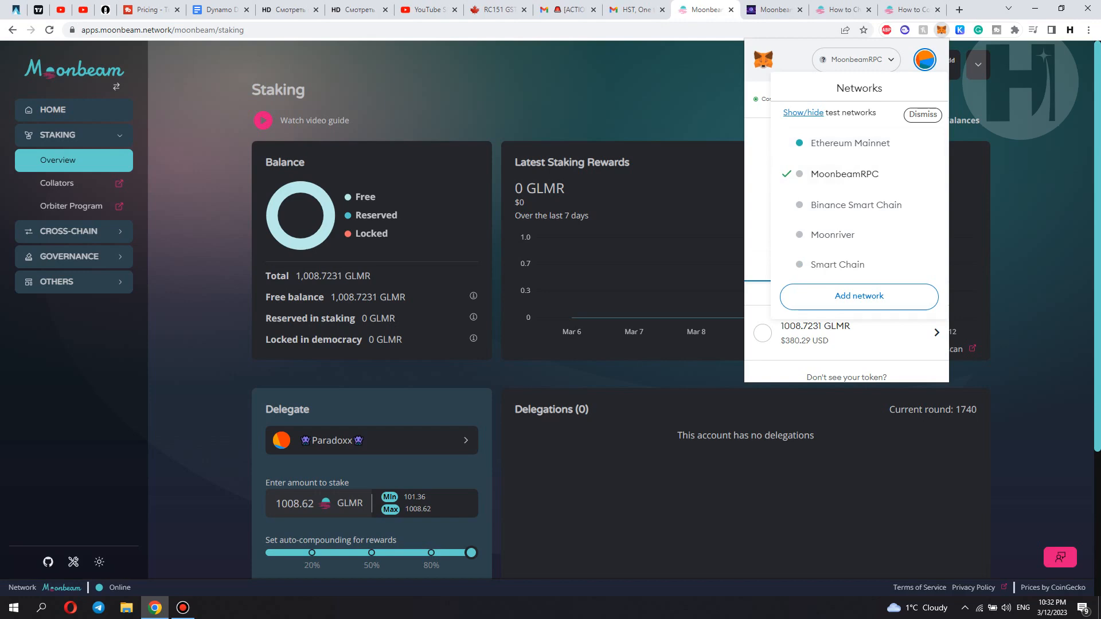
# Switch to the Moonbeam Docs MetaMask guide and bring up MetaMask's add-network settings alongside it
pyautogui.click(911, 9)
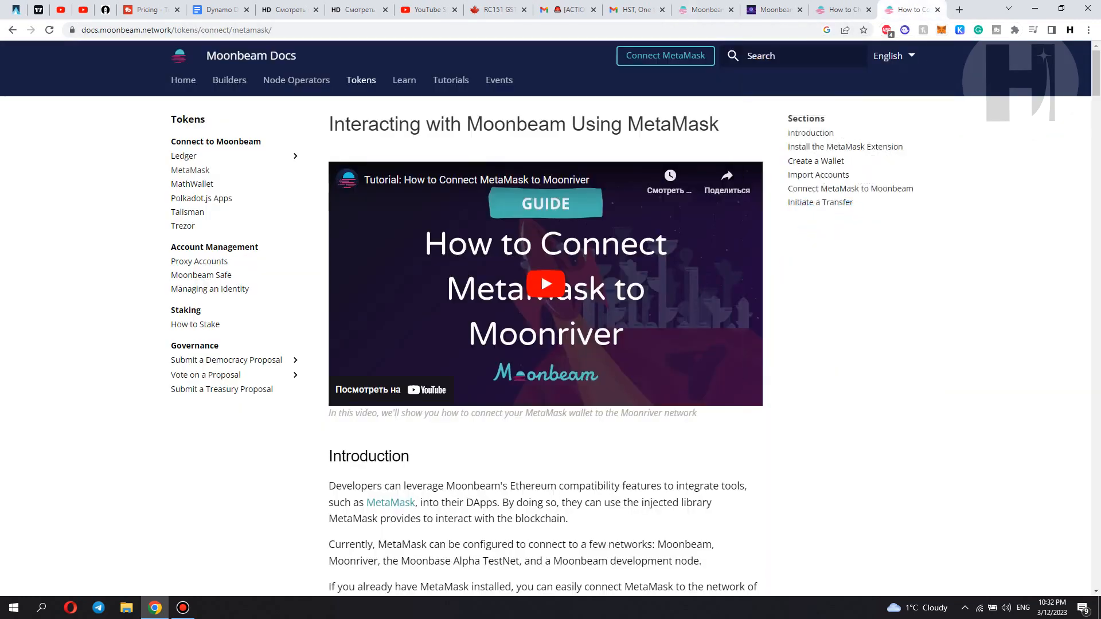
pyautogui.scroll(-3)
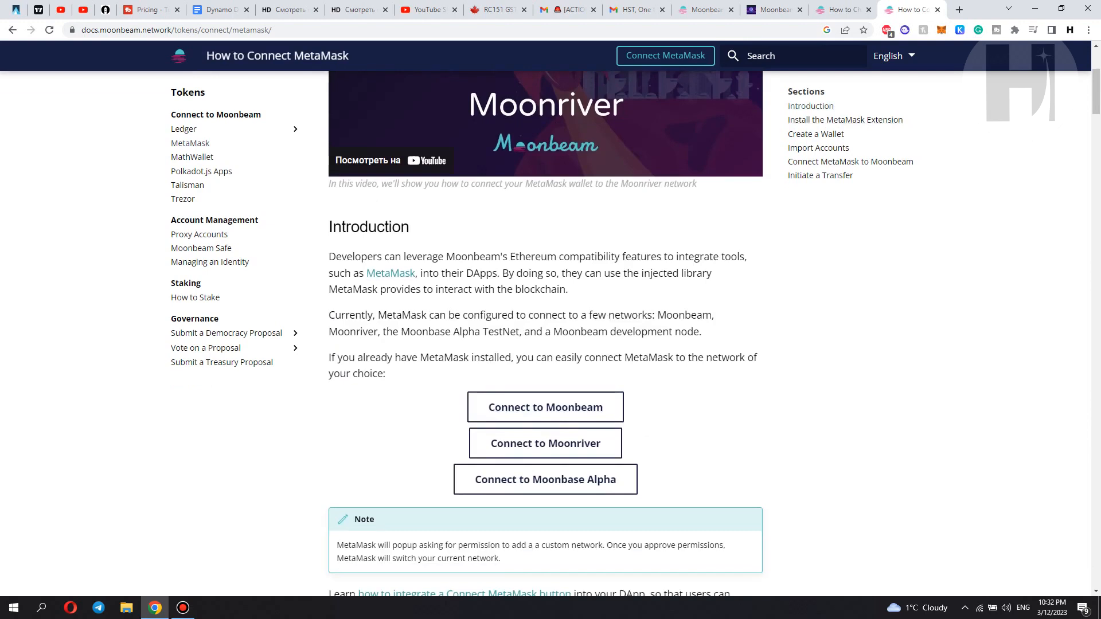
pyautogui.scroll(-3)
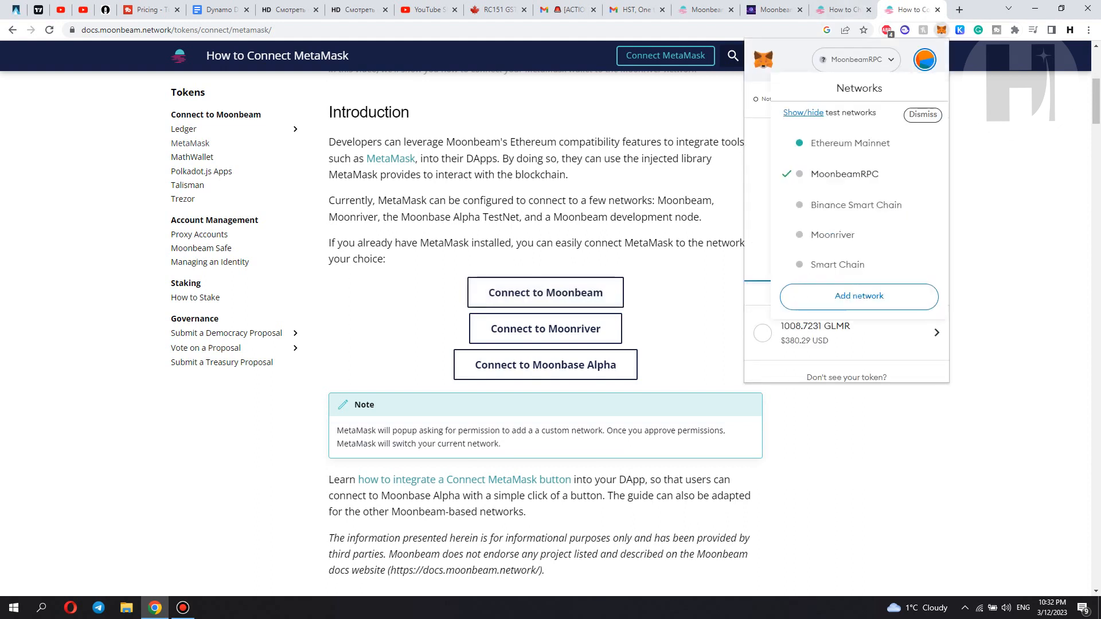
pyautogui.click(858, 296)
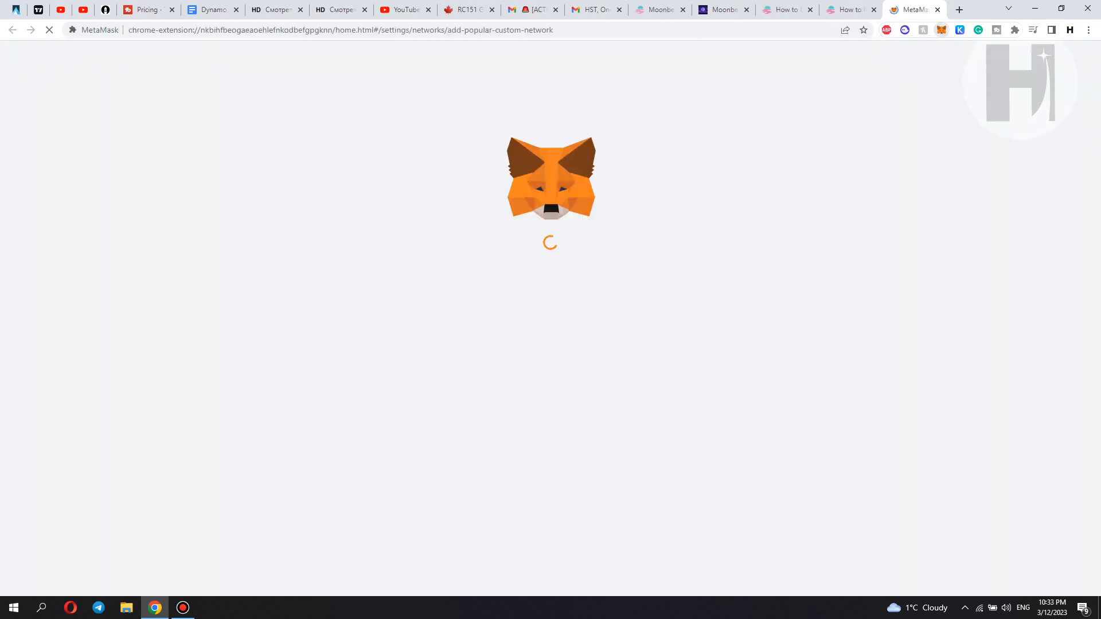
pyautogui.click(850, 10)
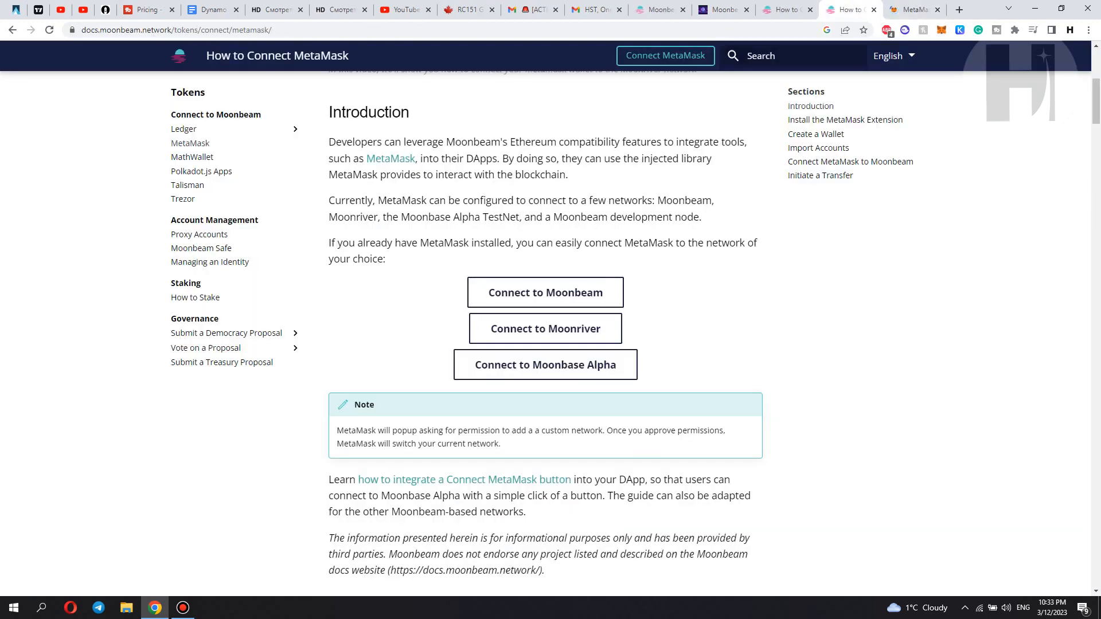
# Scroll through the guide on connecting MetaMask to Moonbeam down to its tutorial sections
pyautogui.scroll(-3)
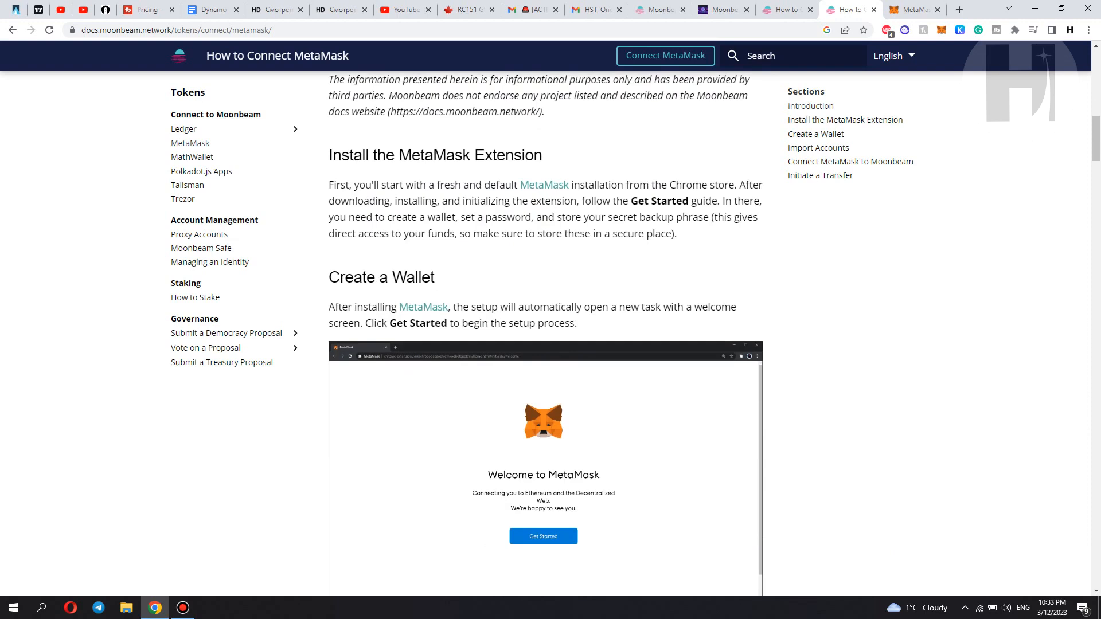
pyautogui.scroll(-3)
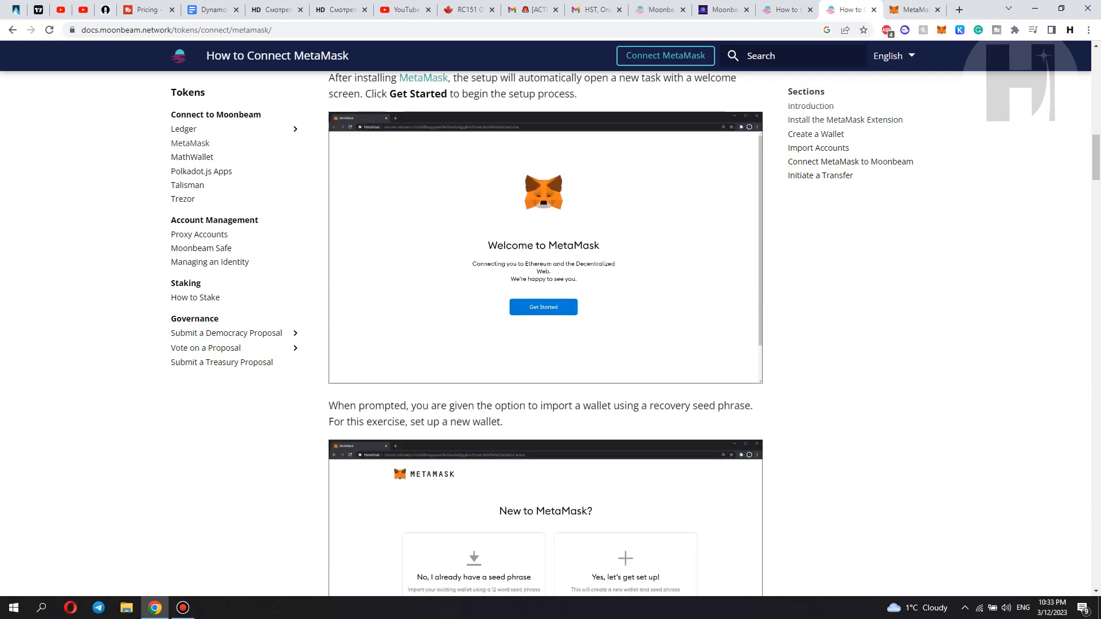
pyautogui.scroll(-3)
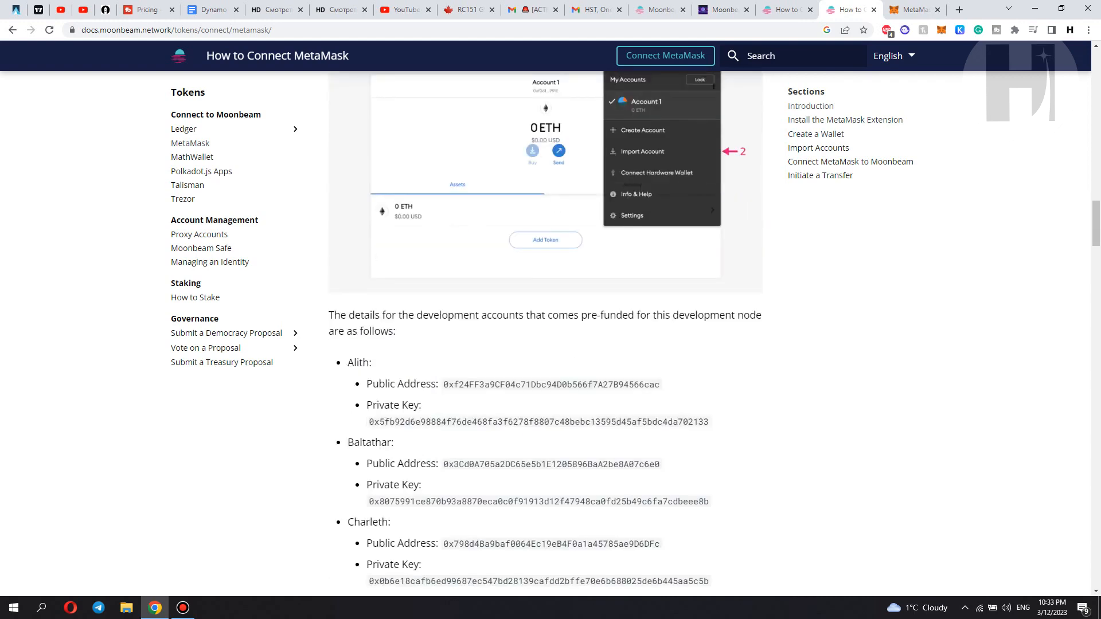
pyautogui.scroll(-3)
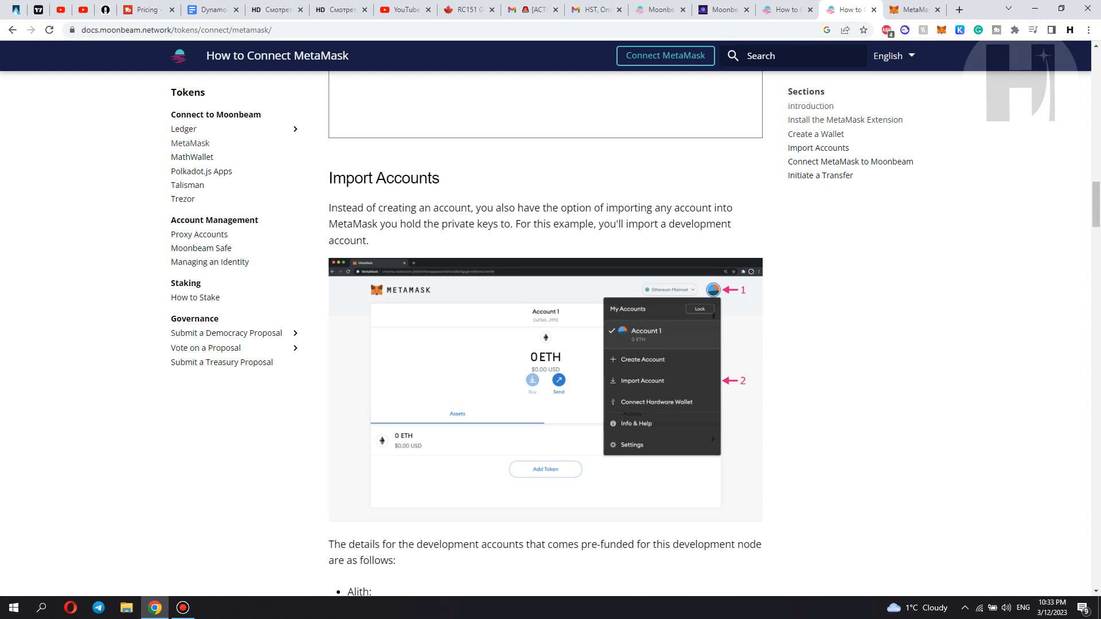
pyautogui.scroll(-3)
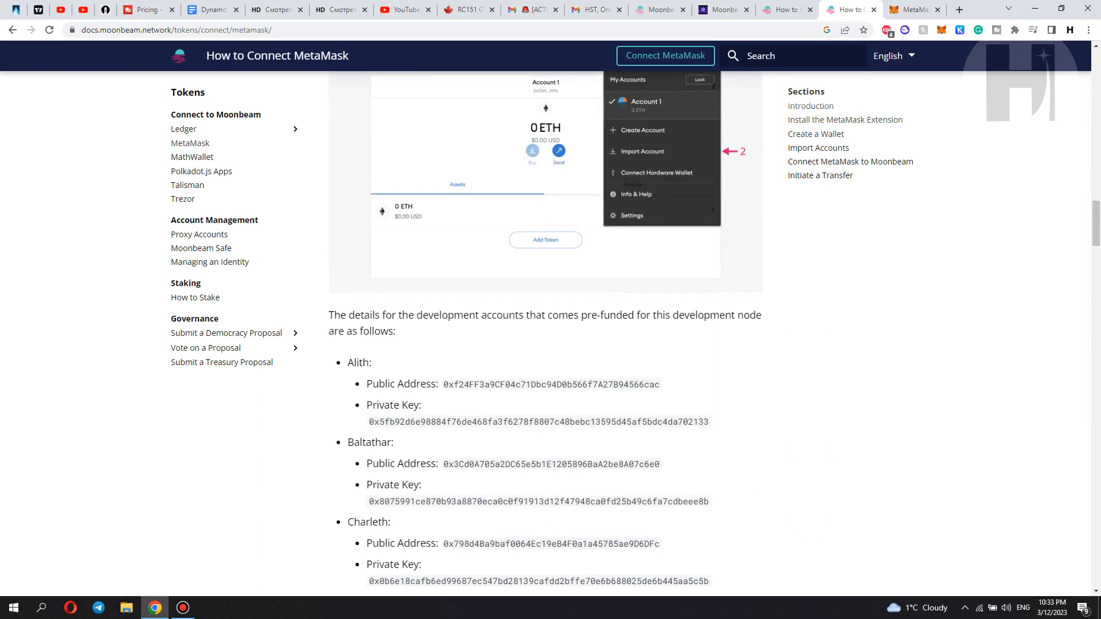
pyautogui.scroll(-3)
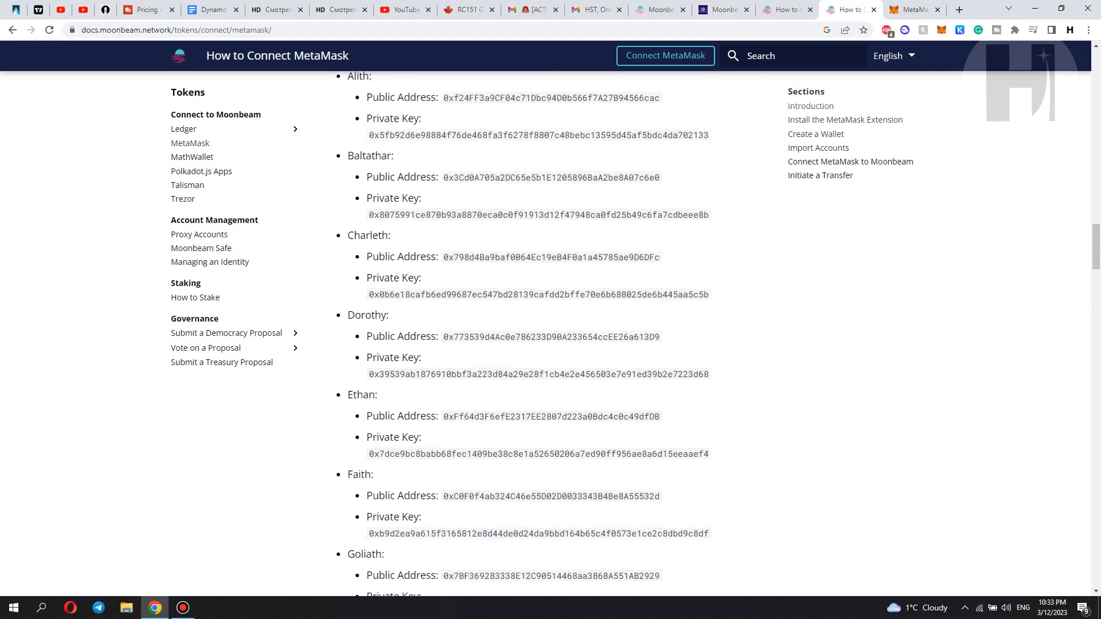
pyautogui.scroll(-3)
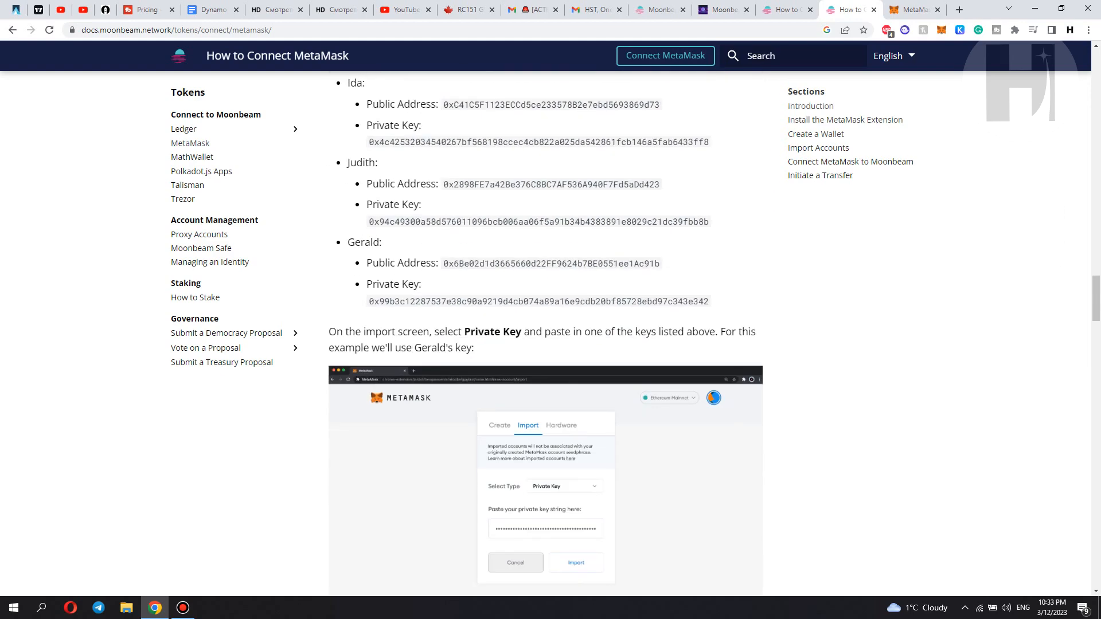
pyautogui.scroll(-3)
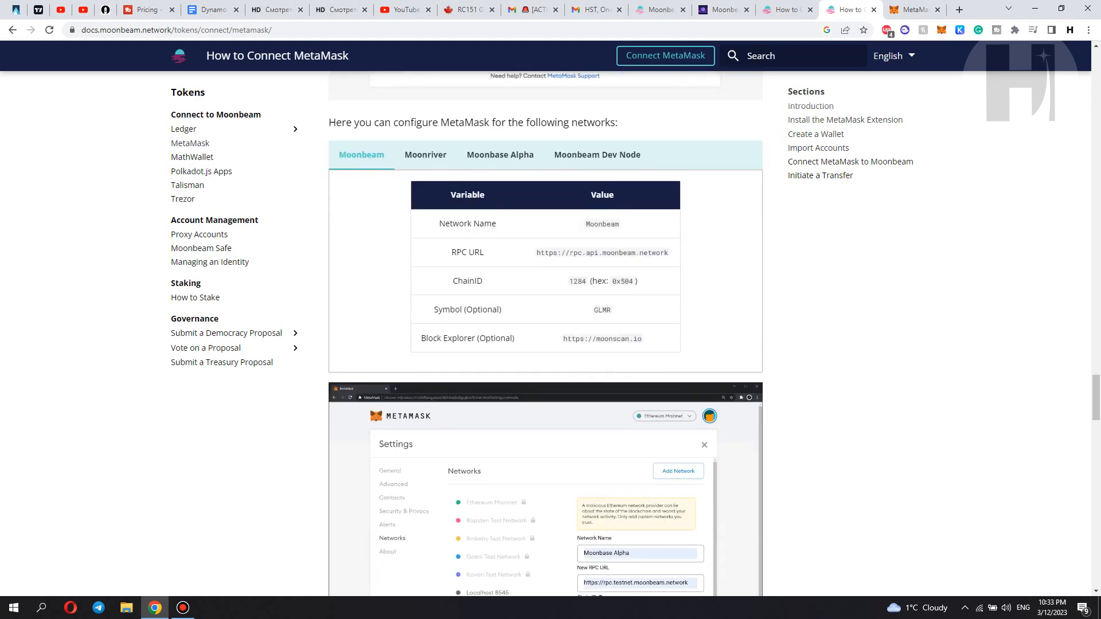
pyautogui.scroll(-3)
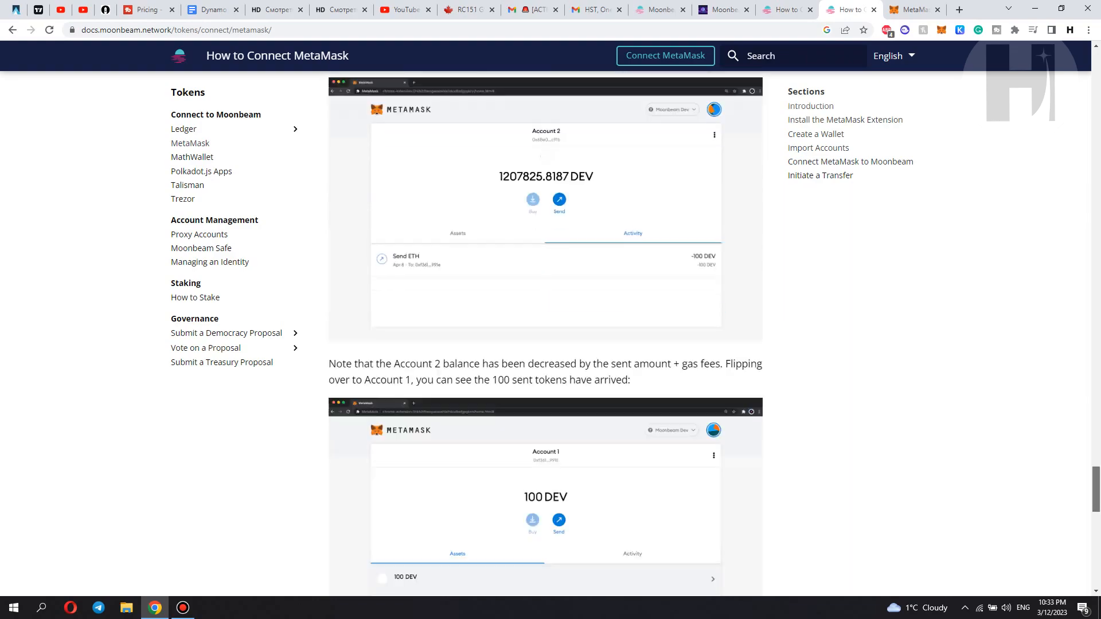
pyautogui.scroll(3)
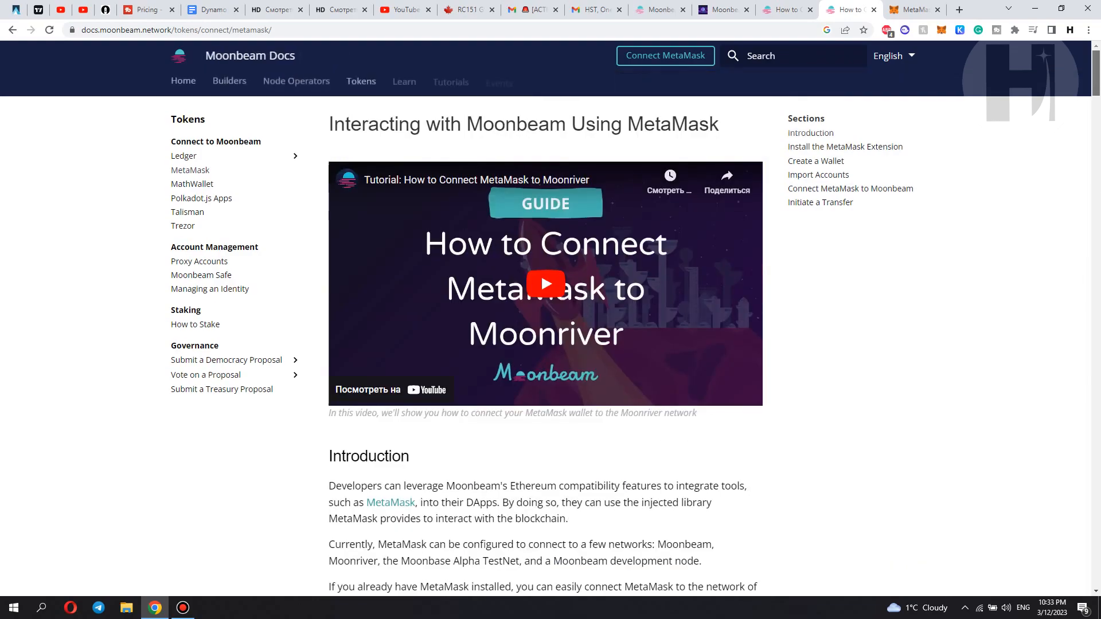
# Attempt connecting MetaMask to Moonbeam from the docs and dismiss the already-connected notice
pyautogui.click(665, 55)
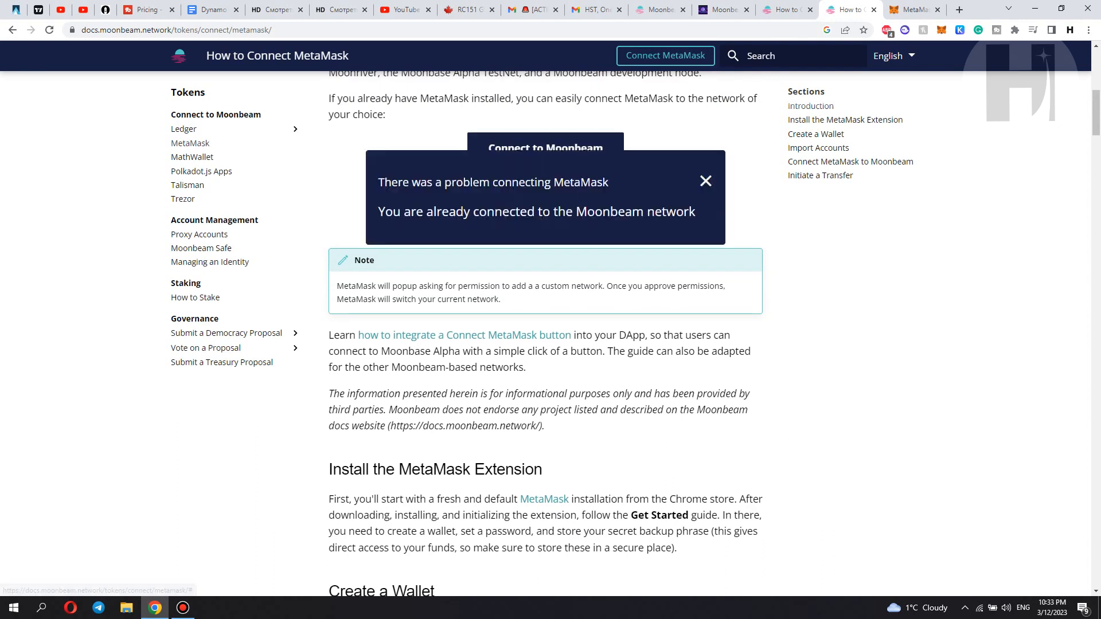
pyautogui.click(705, 180)
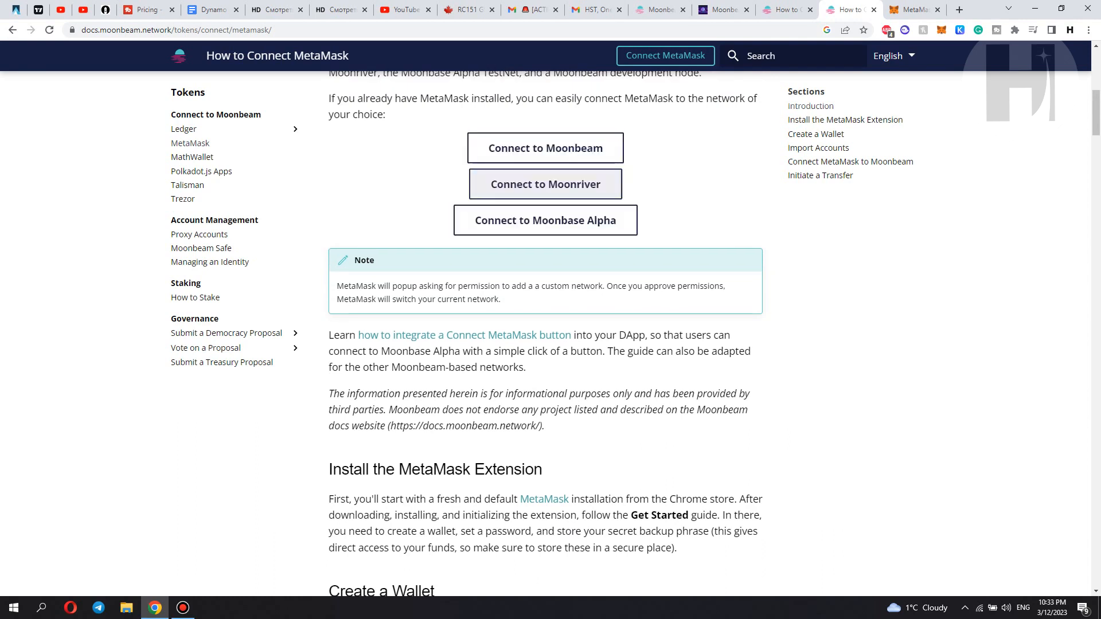
pyautogui.moveTo(545, 148)
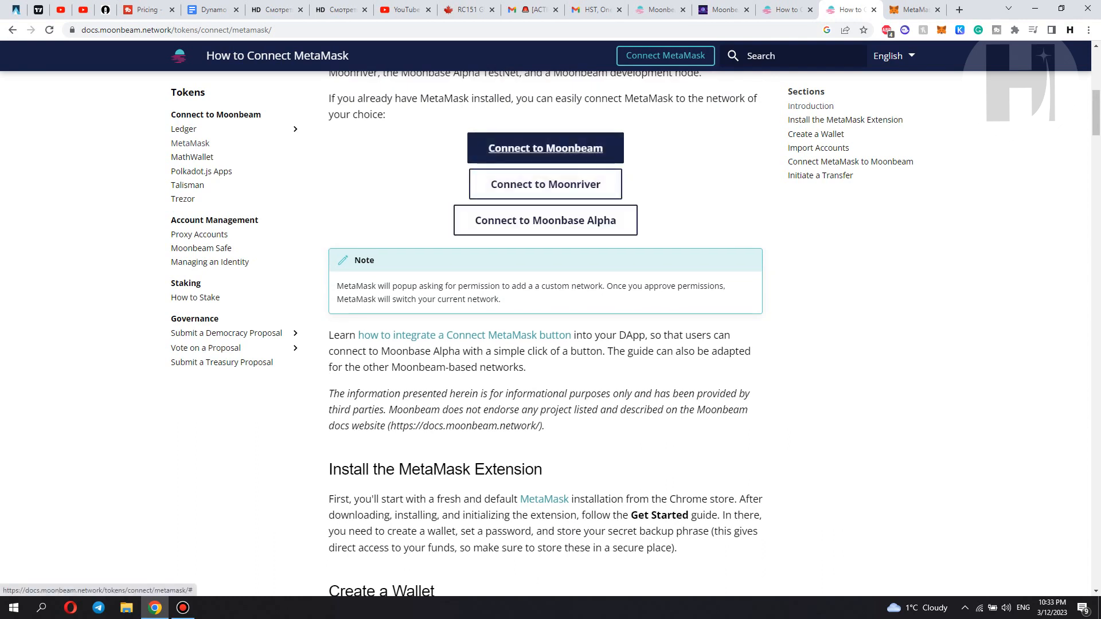
pyautogui.scroll(3)
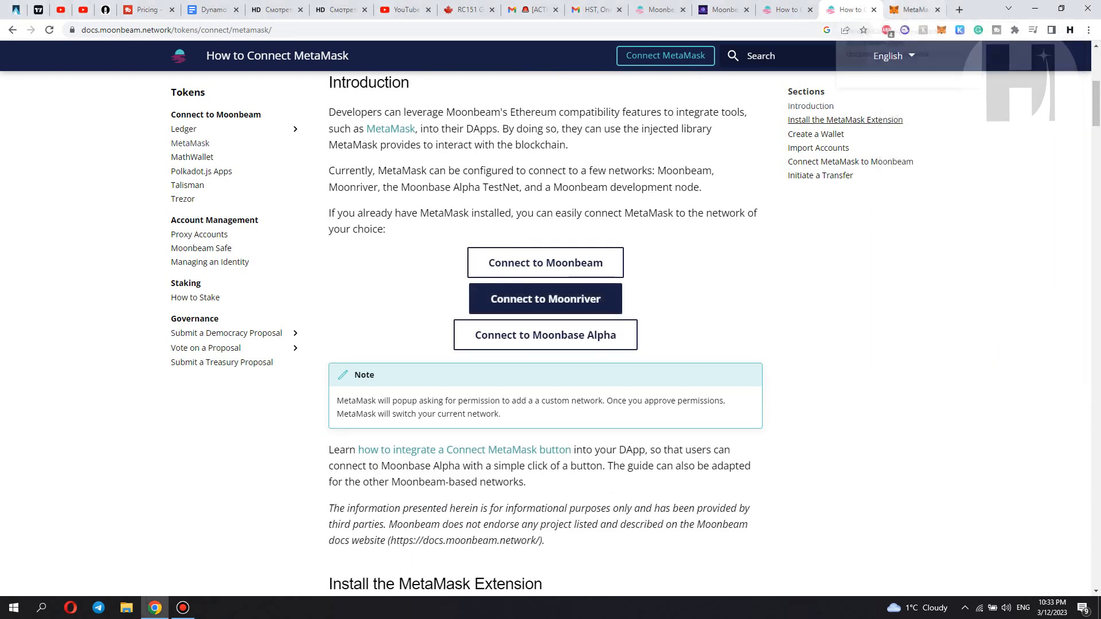
pyautogui.scroll(3)
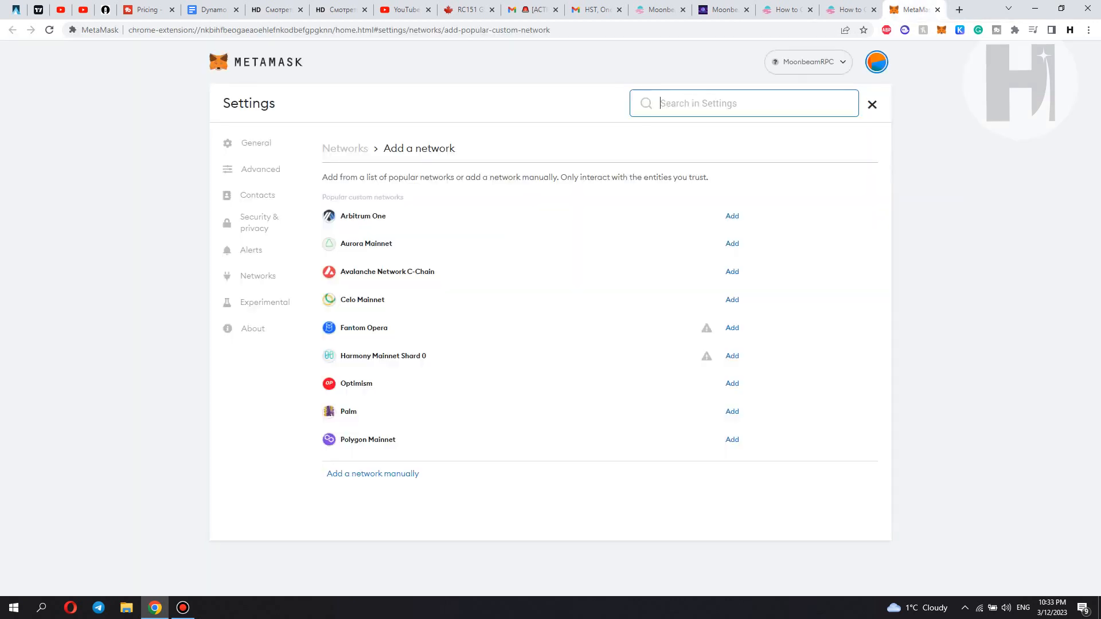
# Return to the staking tab and check the wallet shows 1,008.7231 GLMR on MoonbeamRPC
pyautogui.click(836, 9)
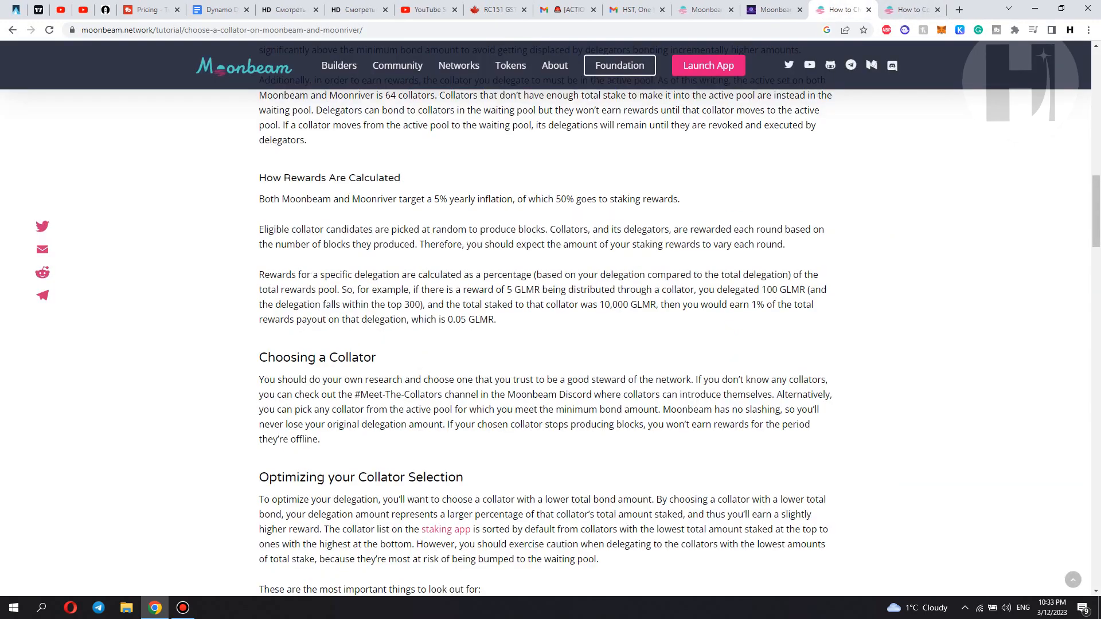
pyautogui.scroll(3)
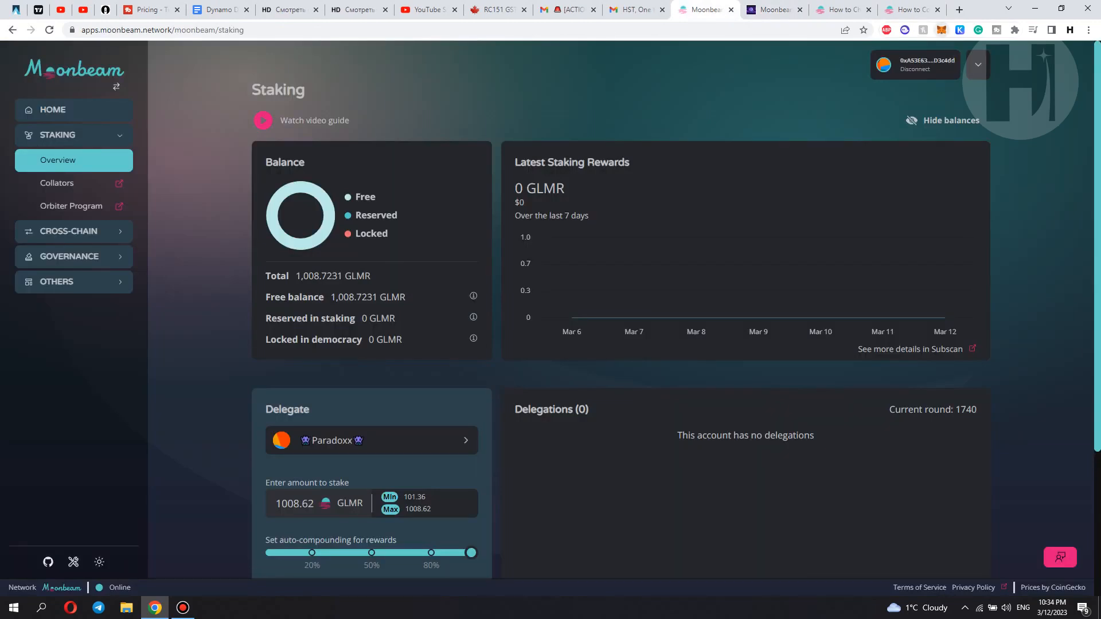
pyautogui.click(940, 30)
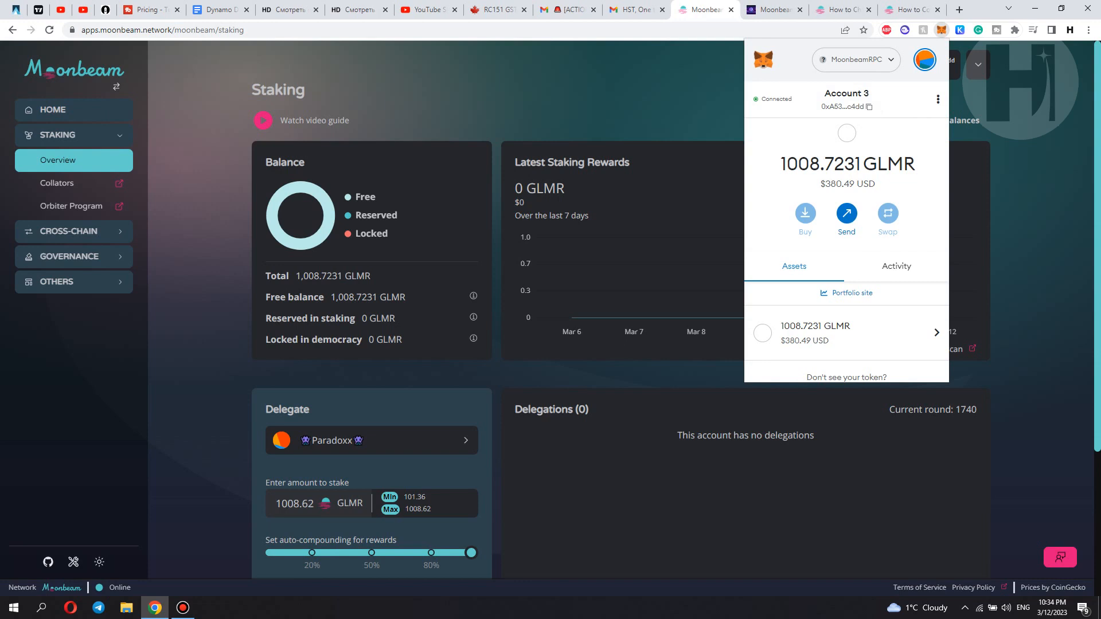
pyautogui.click(871, 107)
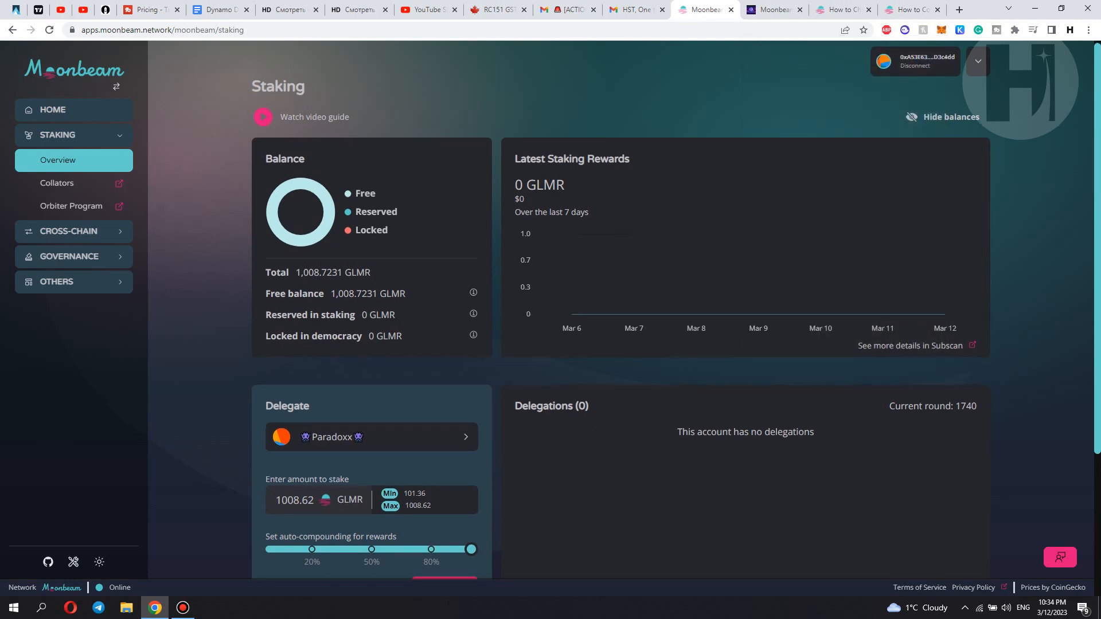
pyautogui.scroll(-3)
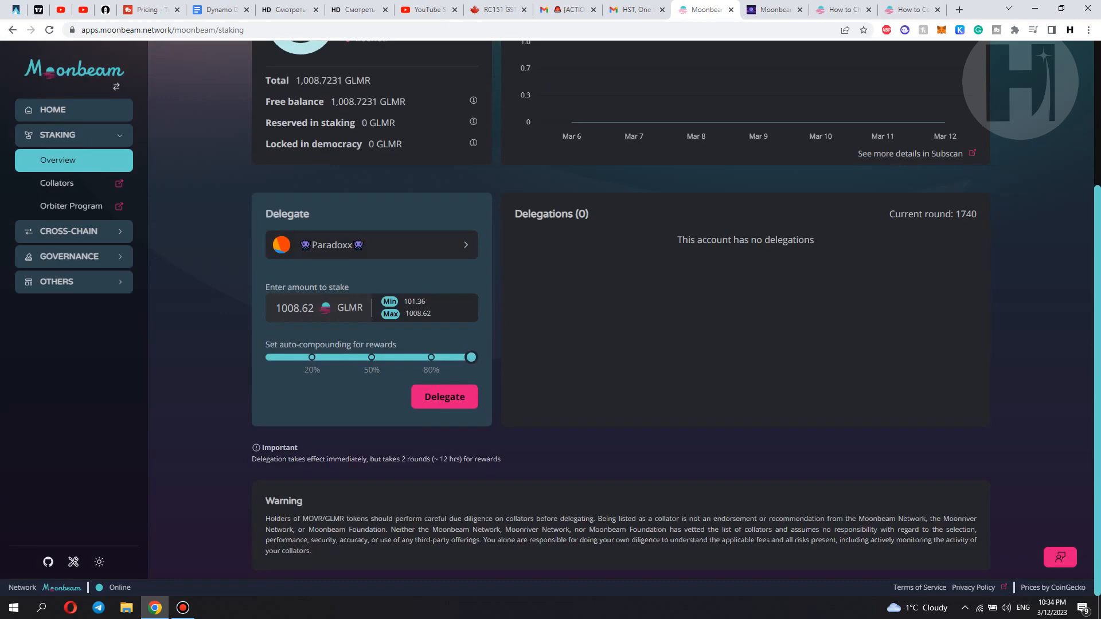
pyautogui.click(371, 245)
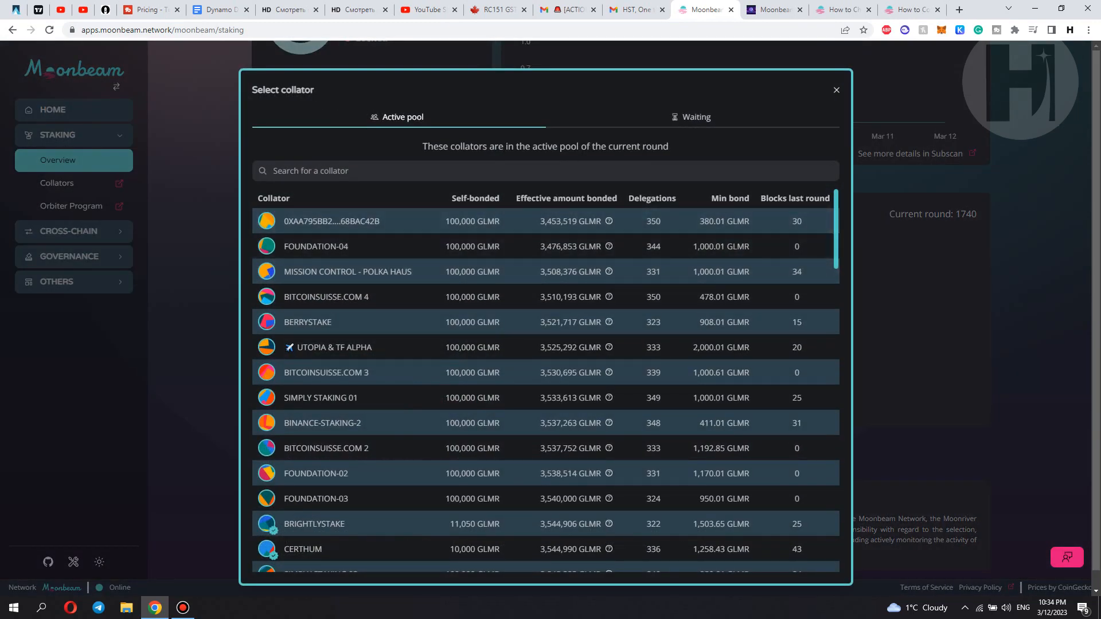
pyautogui.scroll(-3)
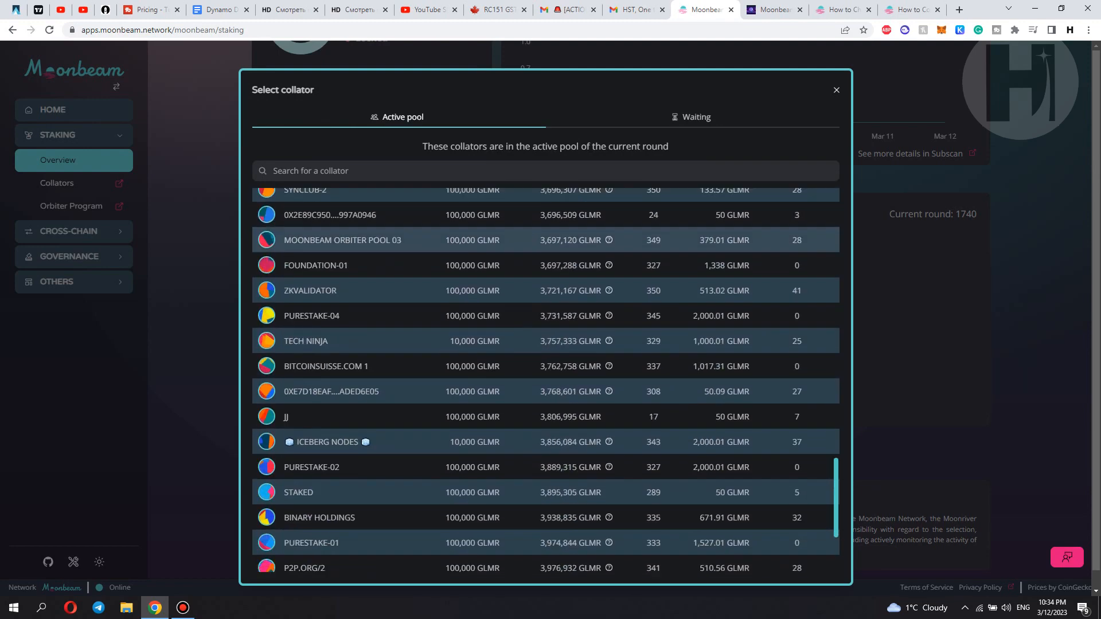
pyautogui.scroll(3)
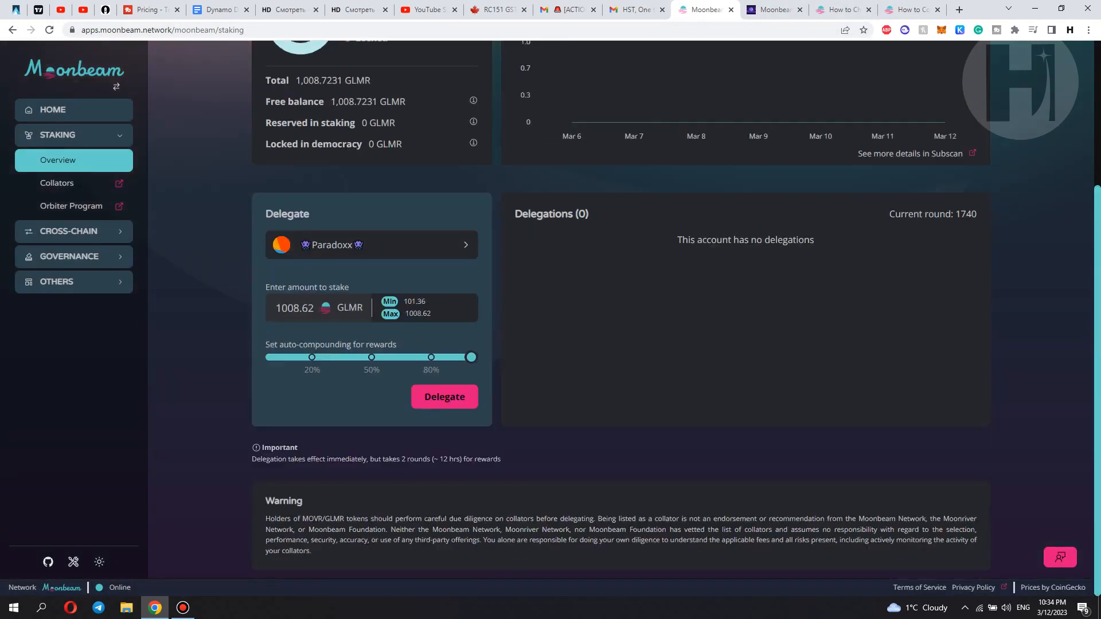
pyautogui.scroll(3)
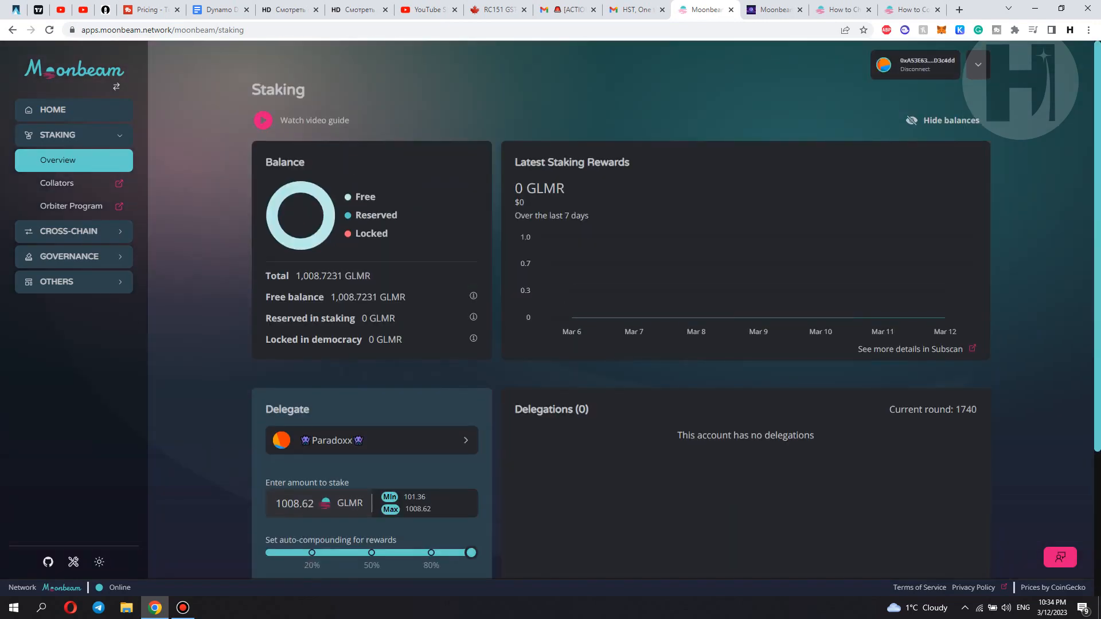
pyautogui.click(370, 440)
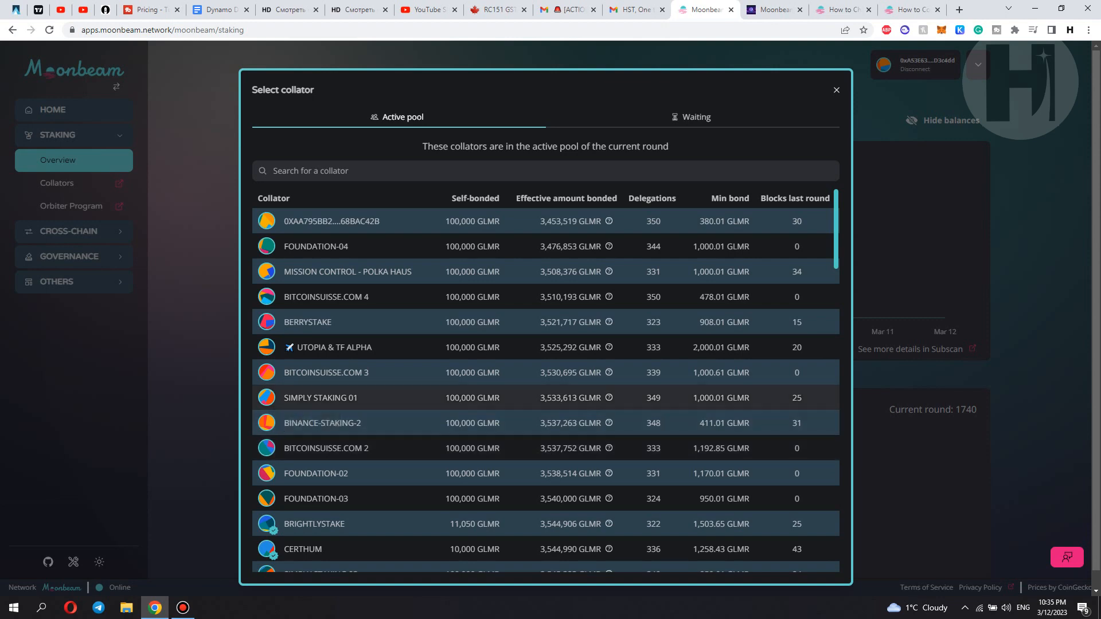
pyautogui.scroll(-3)
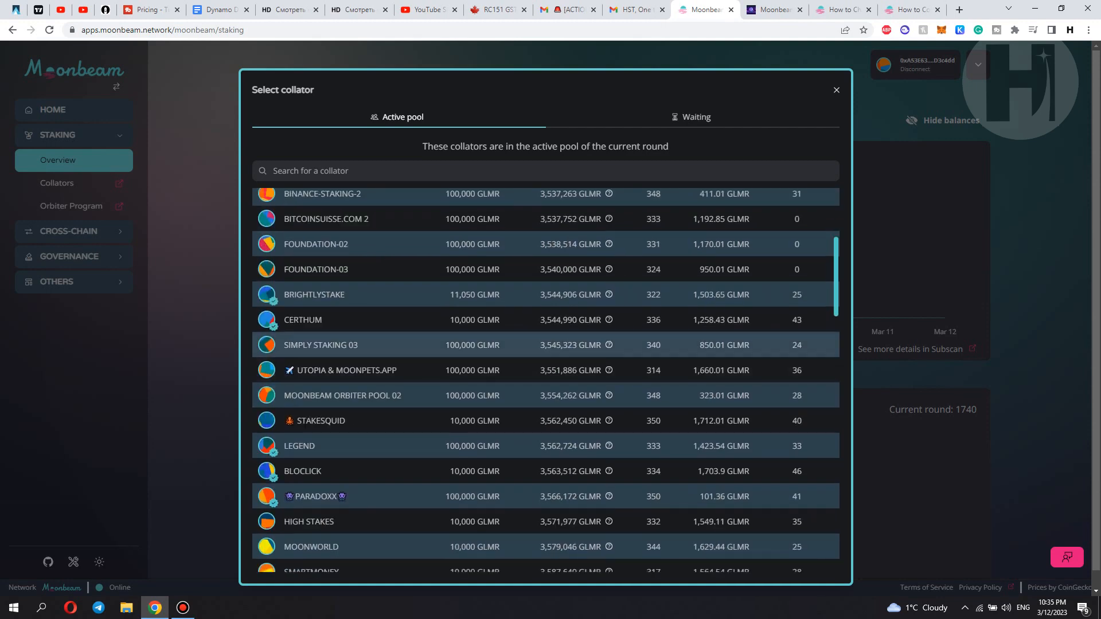
pyautogui.moveTo(288, 447)
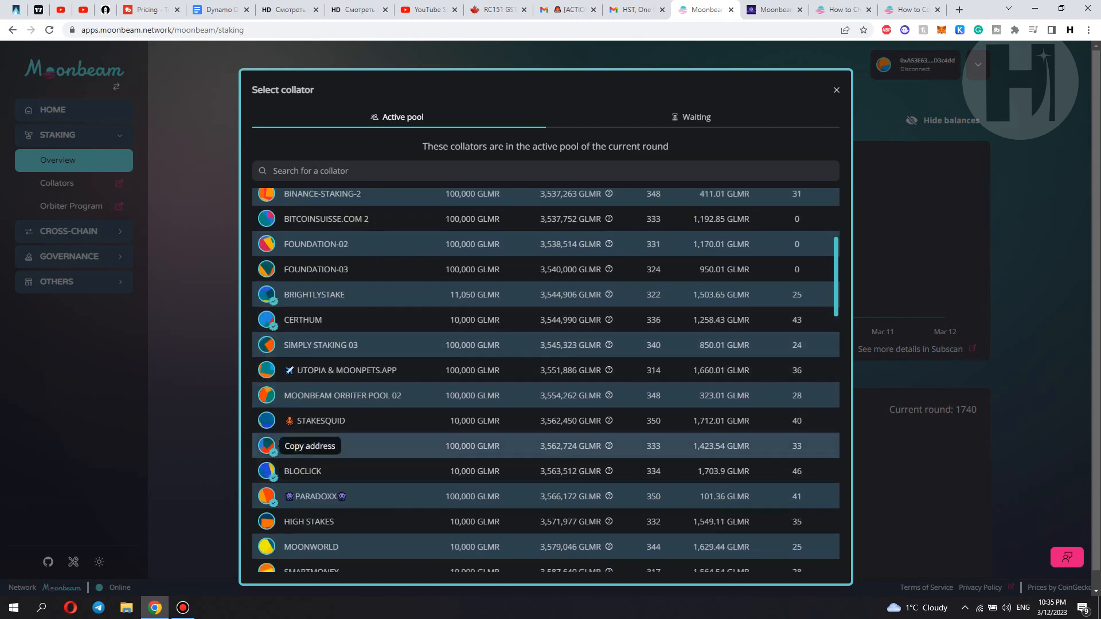
pyautogui.moveTo(302, 471)
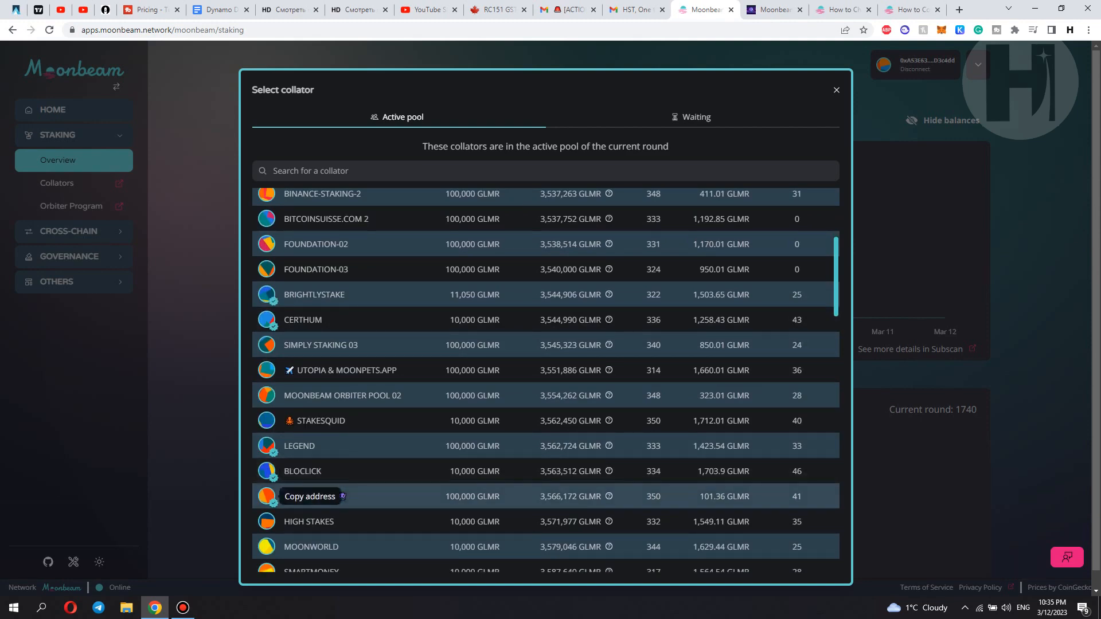
pyautogui.scroll(-3)
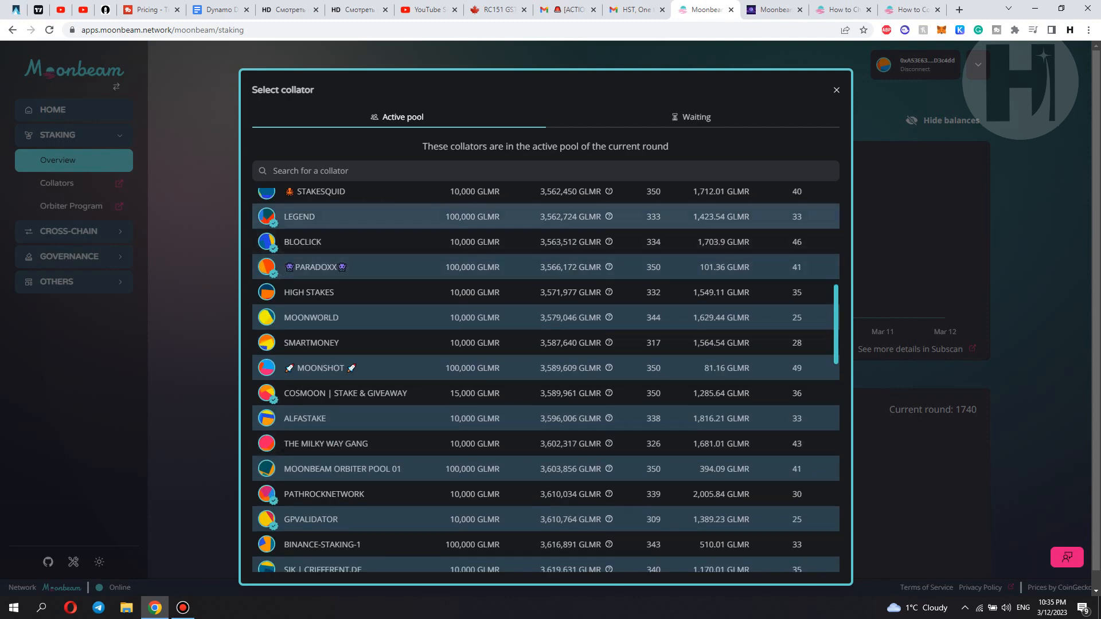
pyautogui.scroll(3)
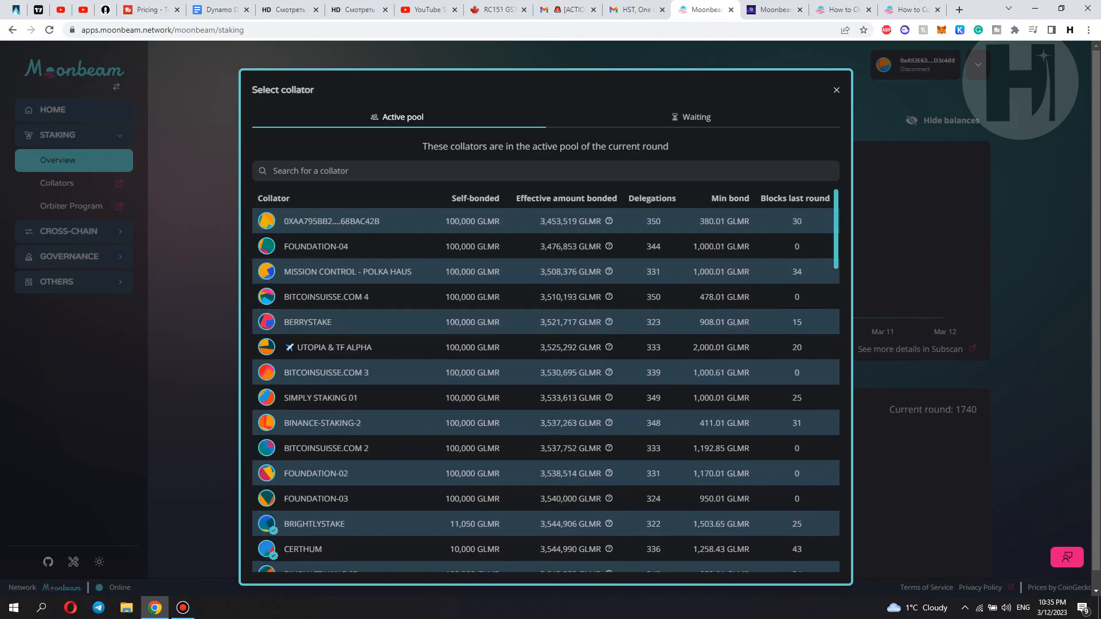
pyautogui.click(837, 90)
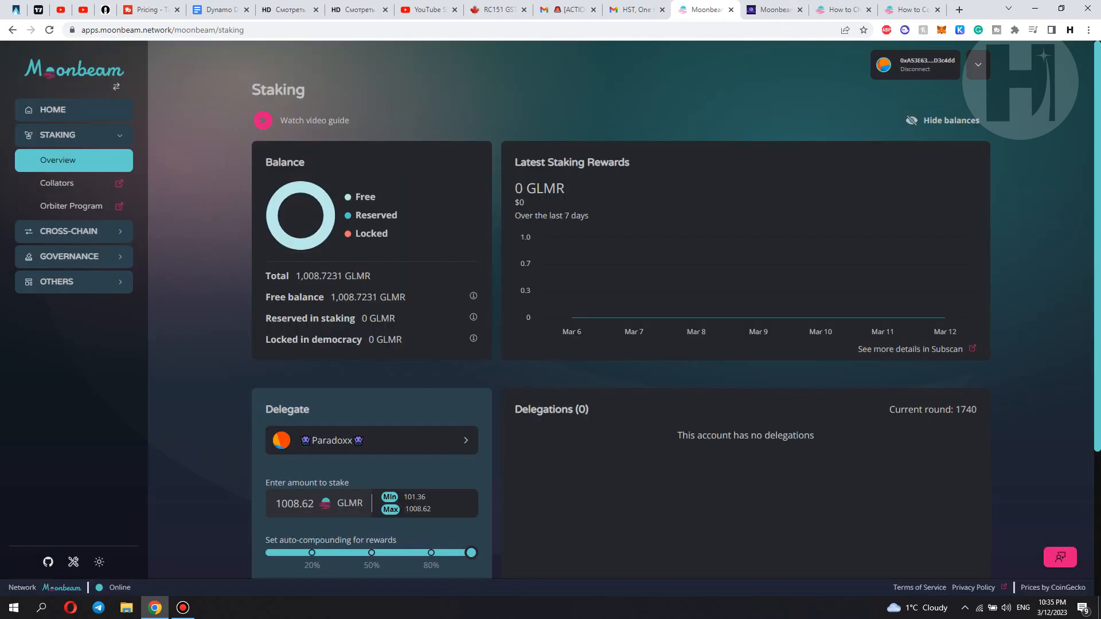
# View Paradoxx in the DownTown Moonbeam collator table: rank 52, 101.34 GLMR minimum bond, 10.68% APR
pyautogui.click(772, 9)
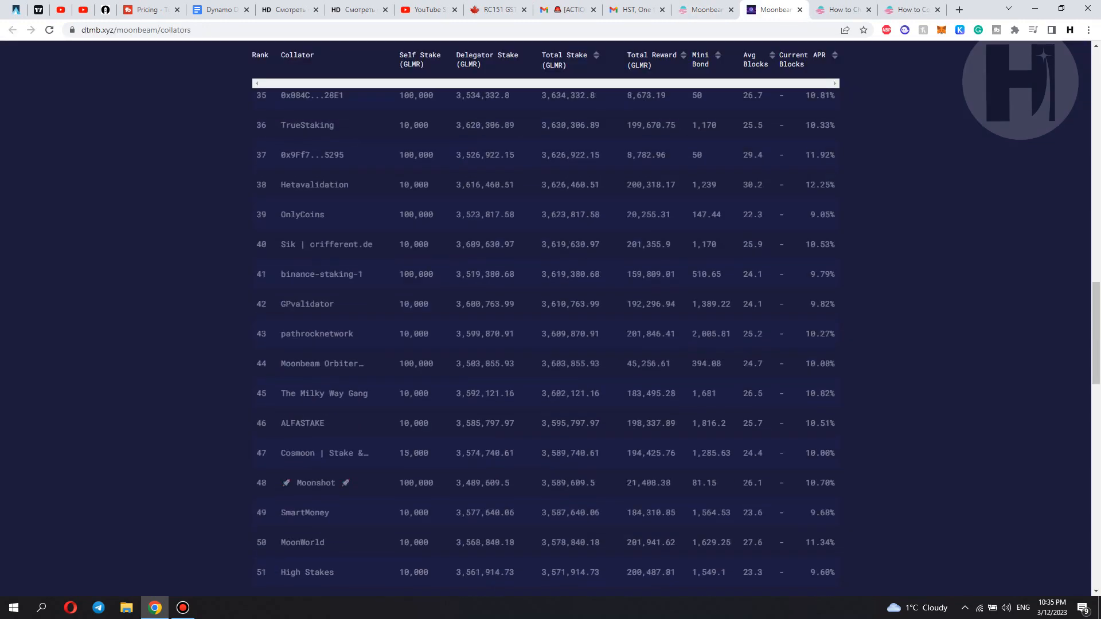
pyautogui.scroll(-3)
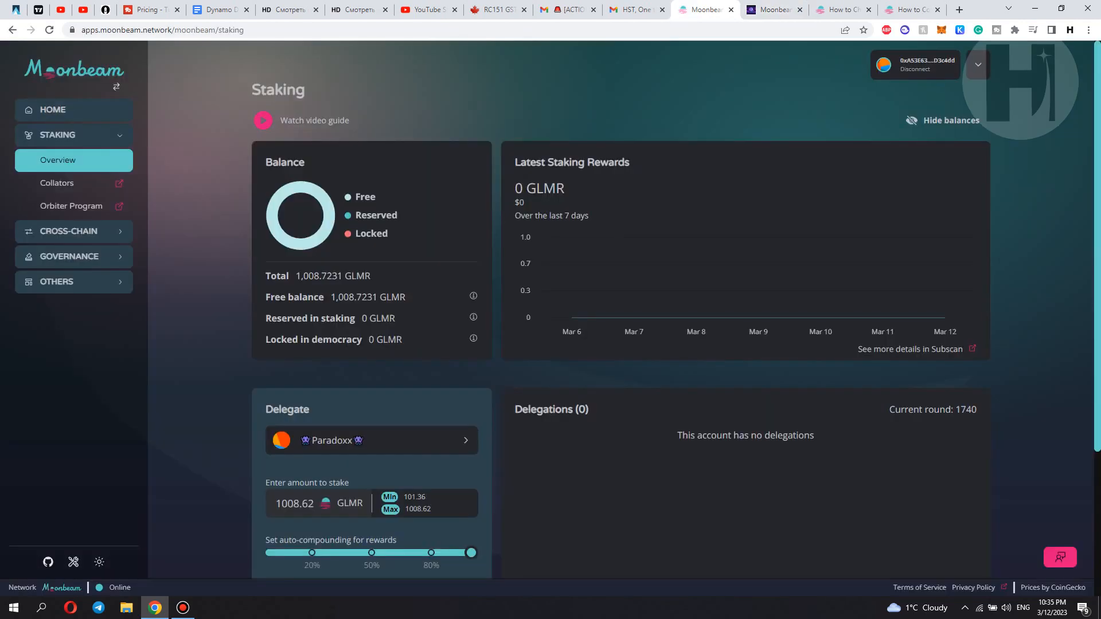
pyautogui.moveTo(57, 183)
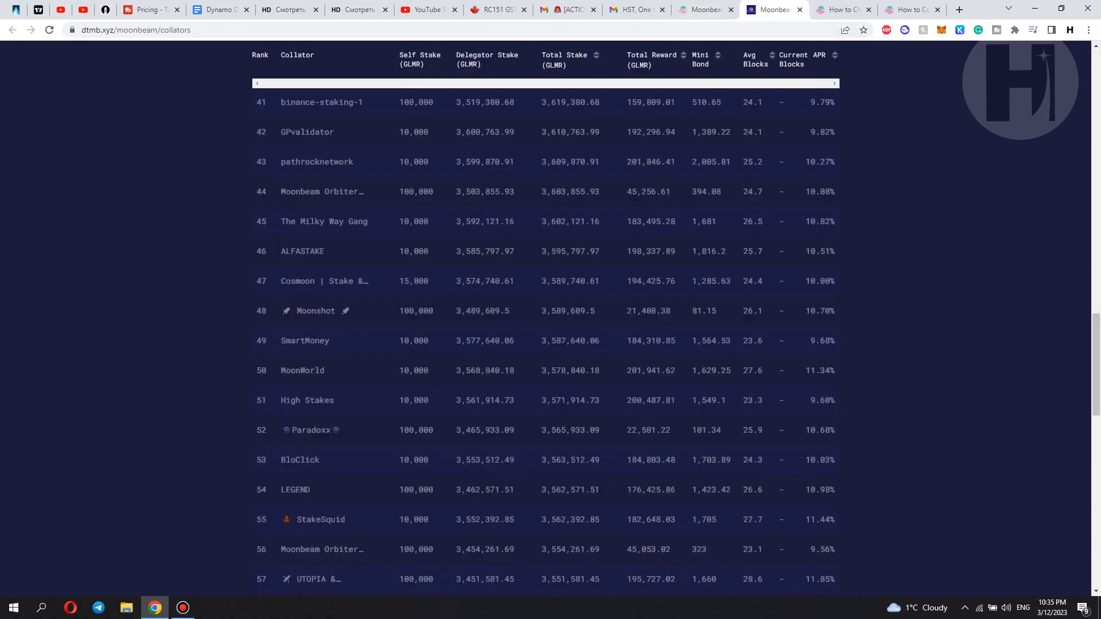
pyautogui.scroll(-3)
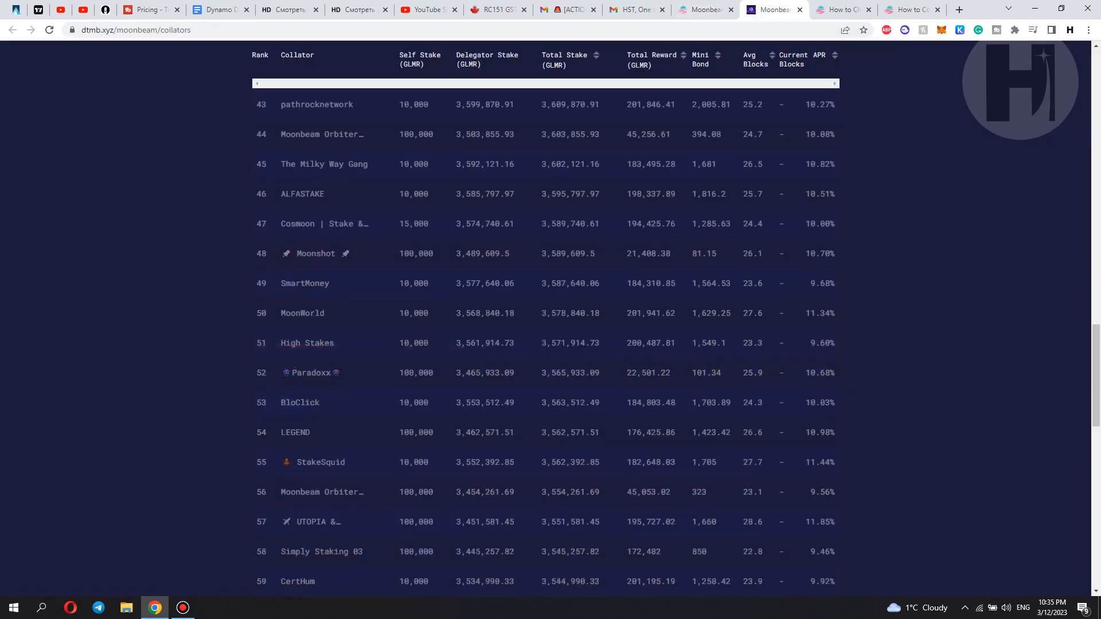
pyautogui.click(312, 373)
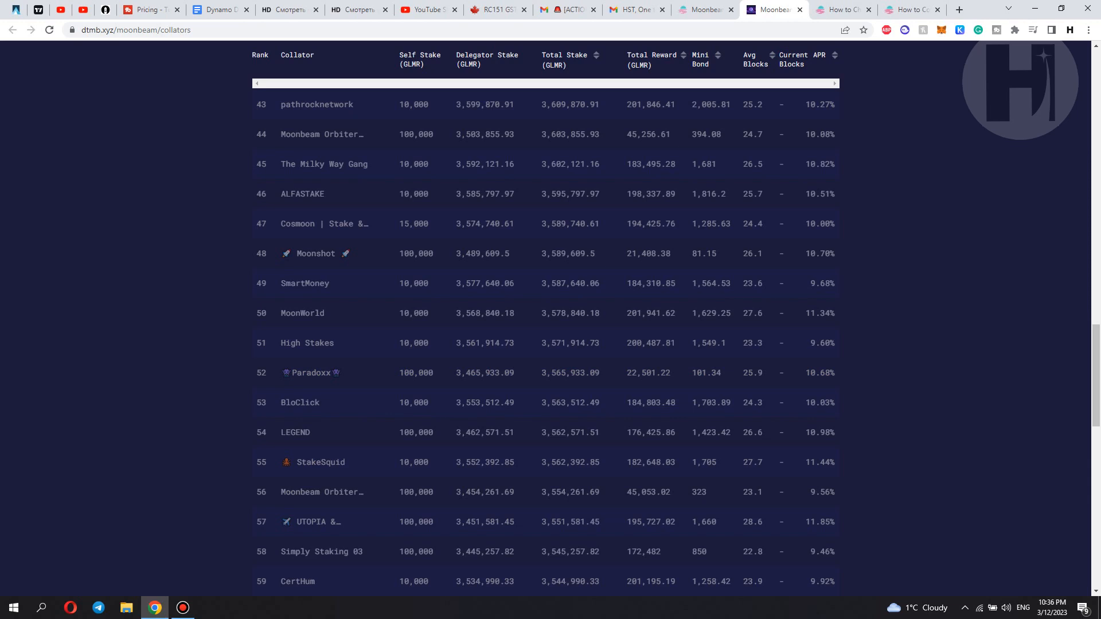
pyautogui.doubleClick(819, 371)
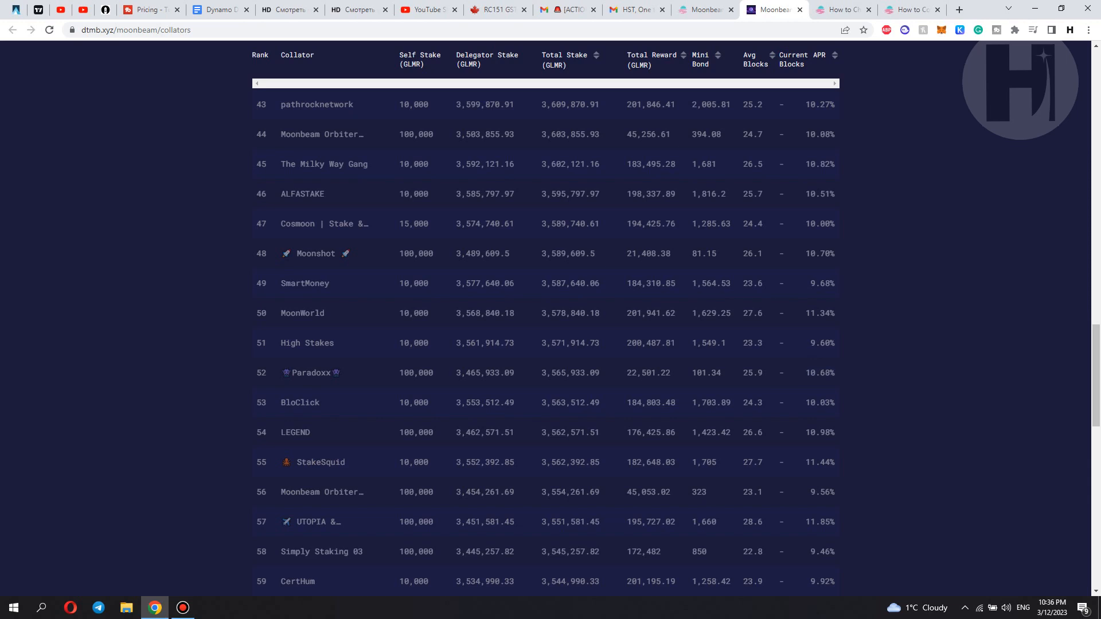
pyautogui.scroll(3)
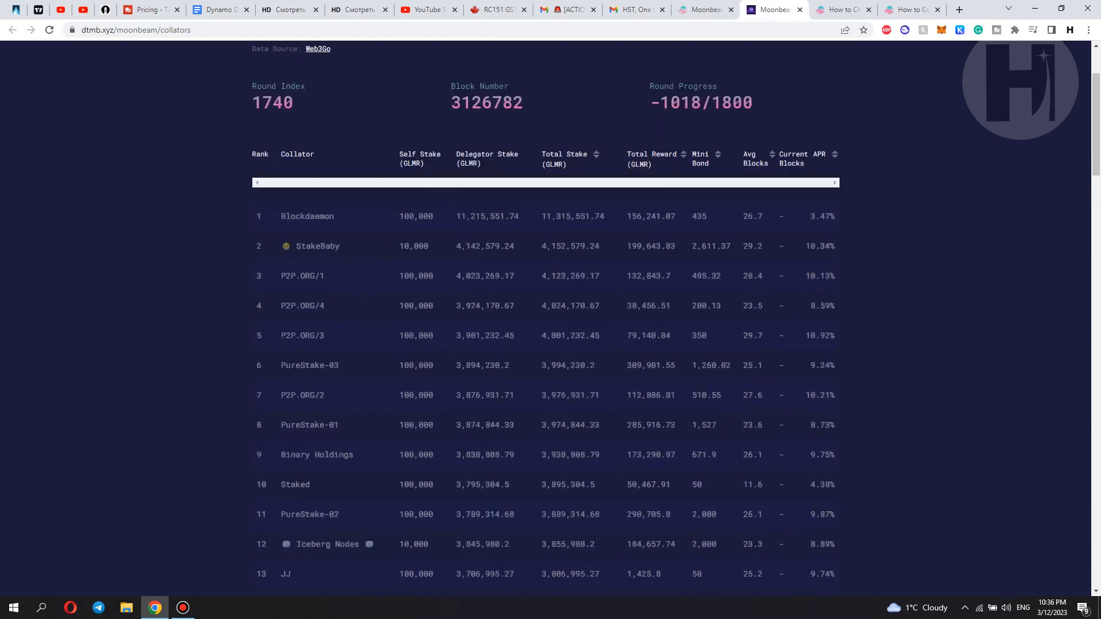
pyautogui.scroll(3)
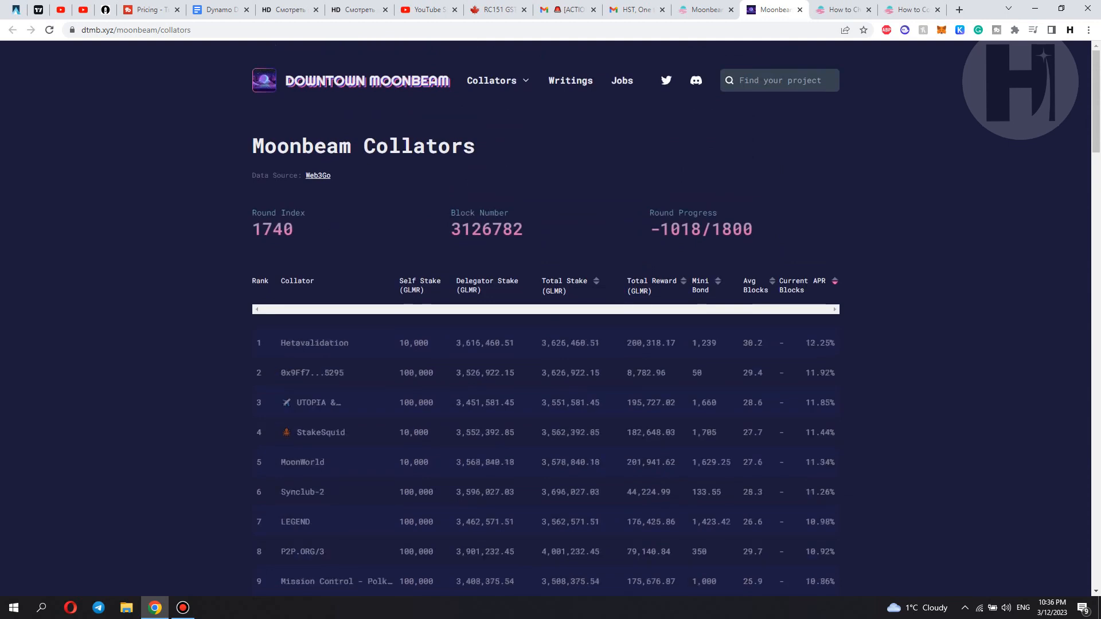
pyautogui.scroll(-3)
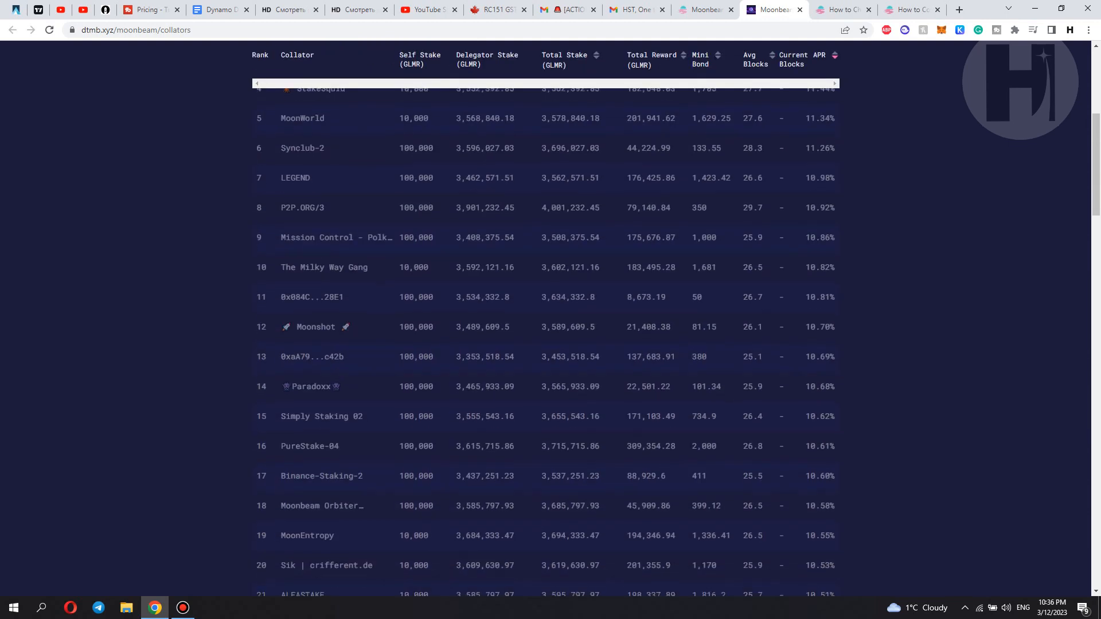
pyautogui.scroll(3)
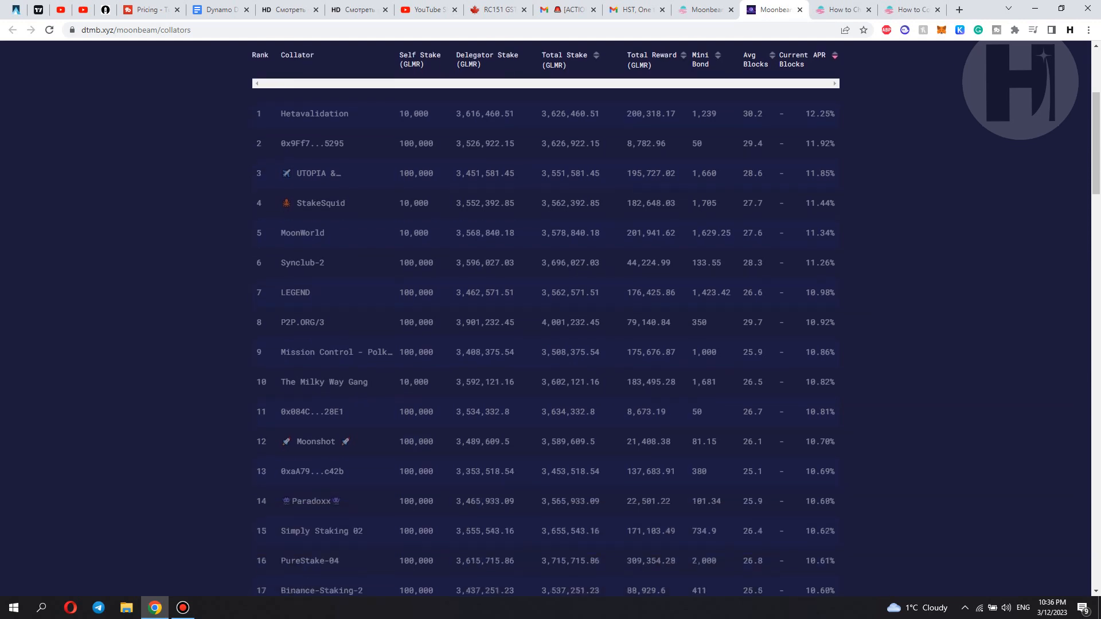
pyautogui.moveTo(309, 471)
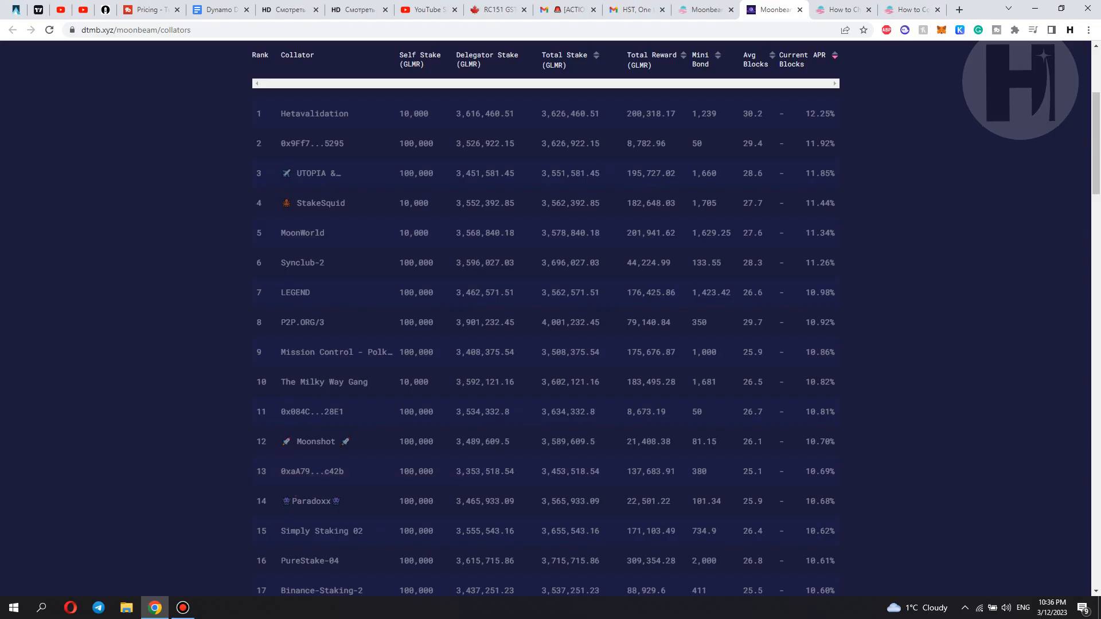
pyautogui.scroll(3)
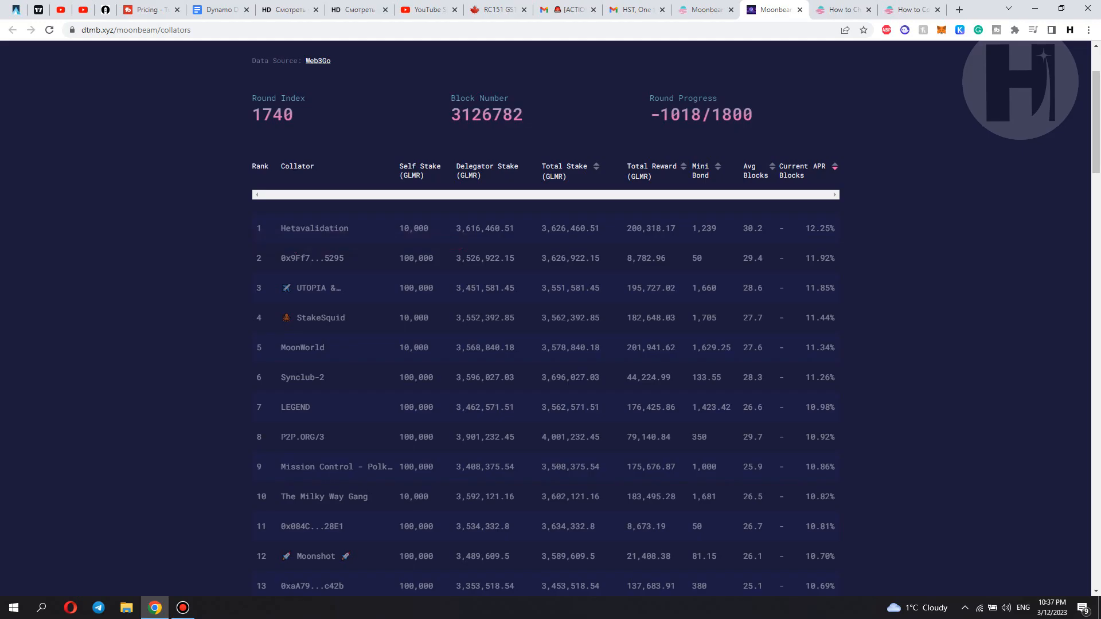
pyautogui.doubleClick(819, 258)
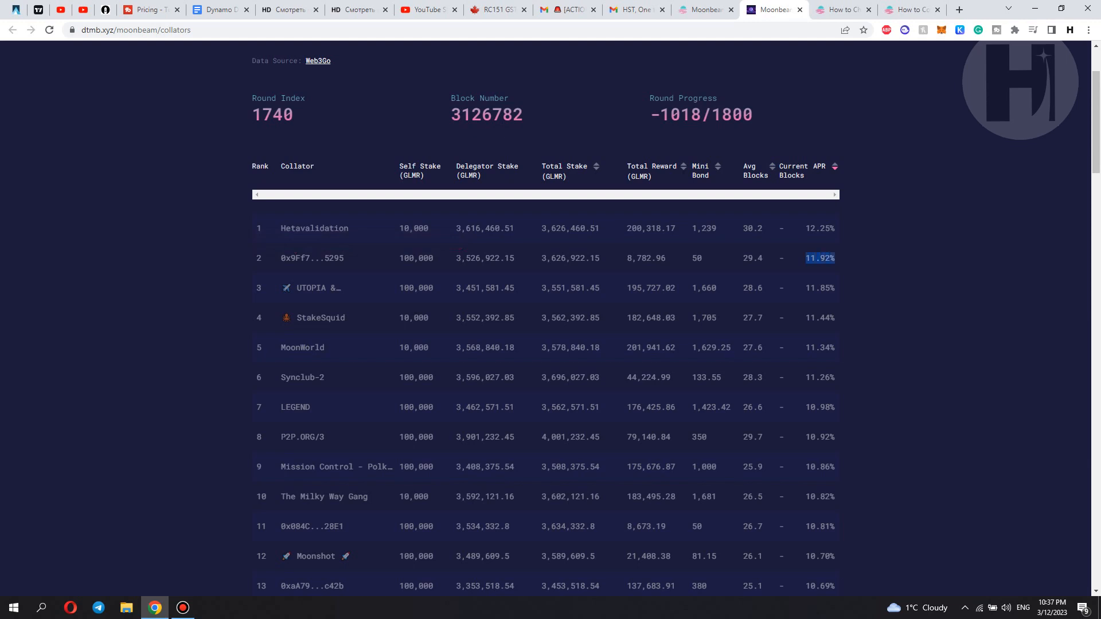
pyautogui.scroll(3)
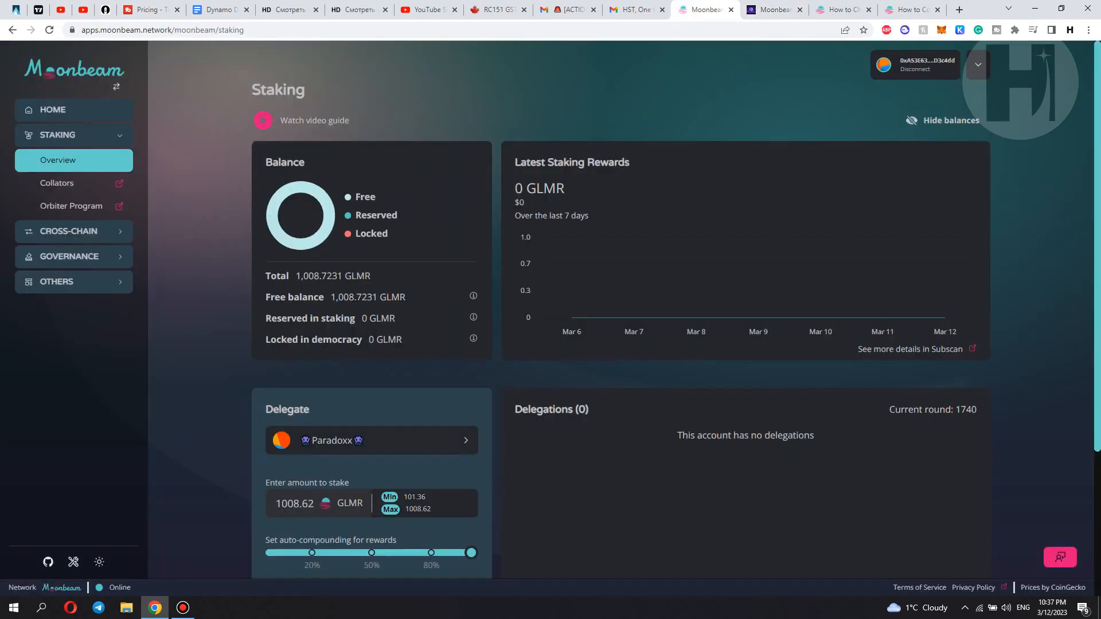
# Select collator 0x9Ff7752b…0b335295 as the delegation target instead of Paradoxx
pyautogui.click(370, 441)
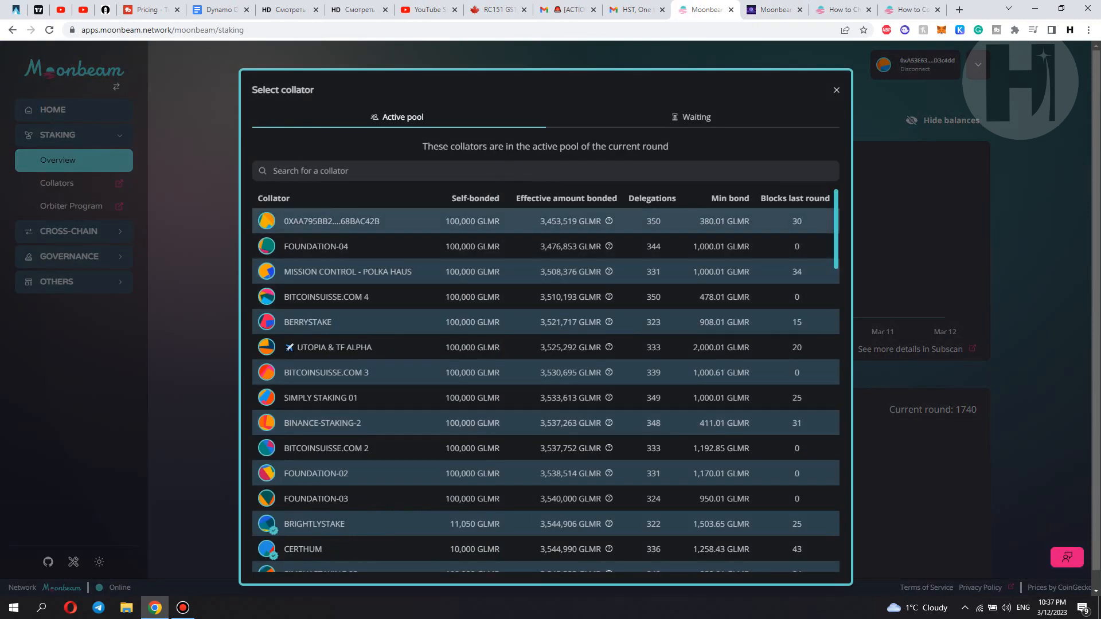
pyautogui.scroll(-3)
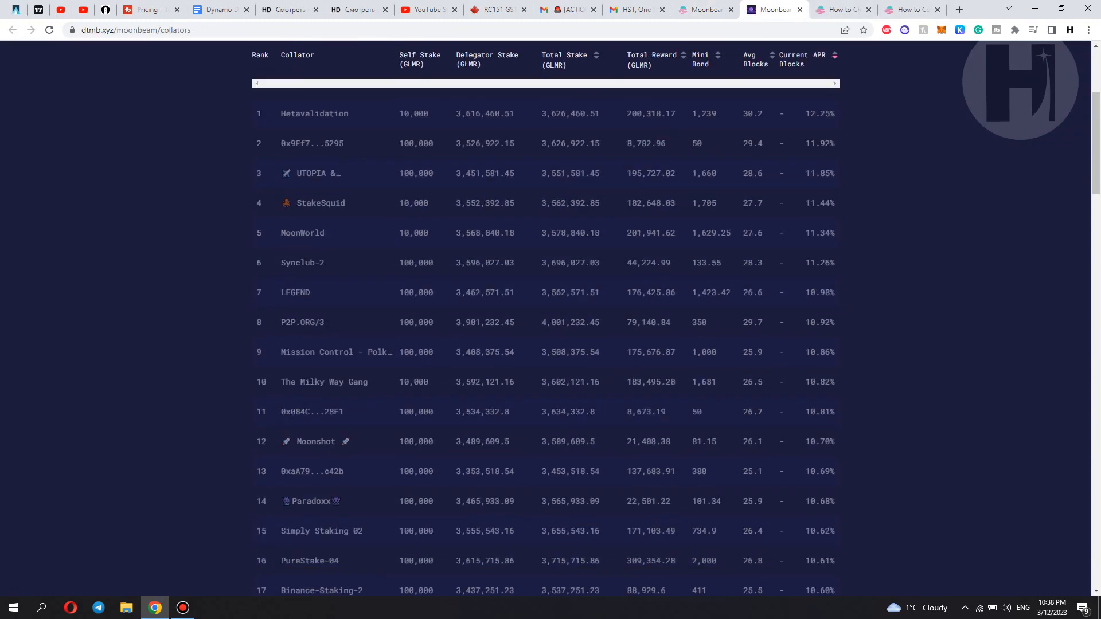
pyautogui.click(702, 9)
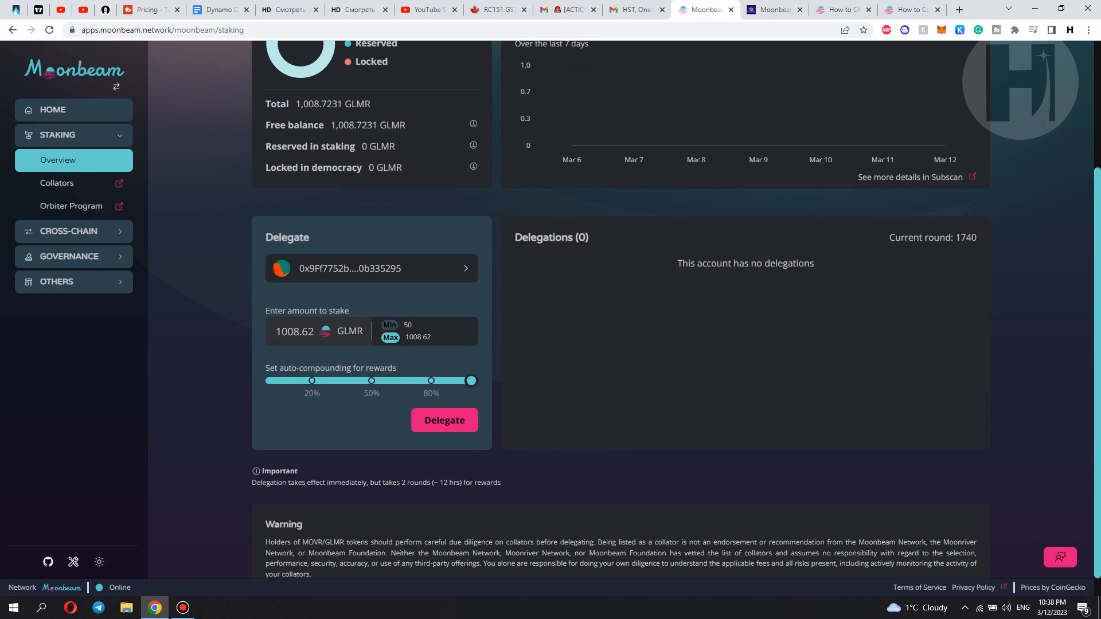
# Enter a stake of 1006 GLMR and submit the delegation for wallet approval
pyautogui.click(317, 330)
pyautogui.write('1006')
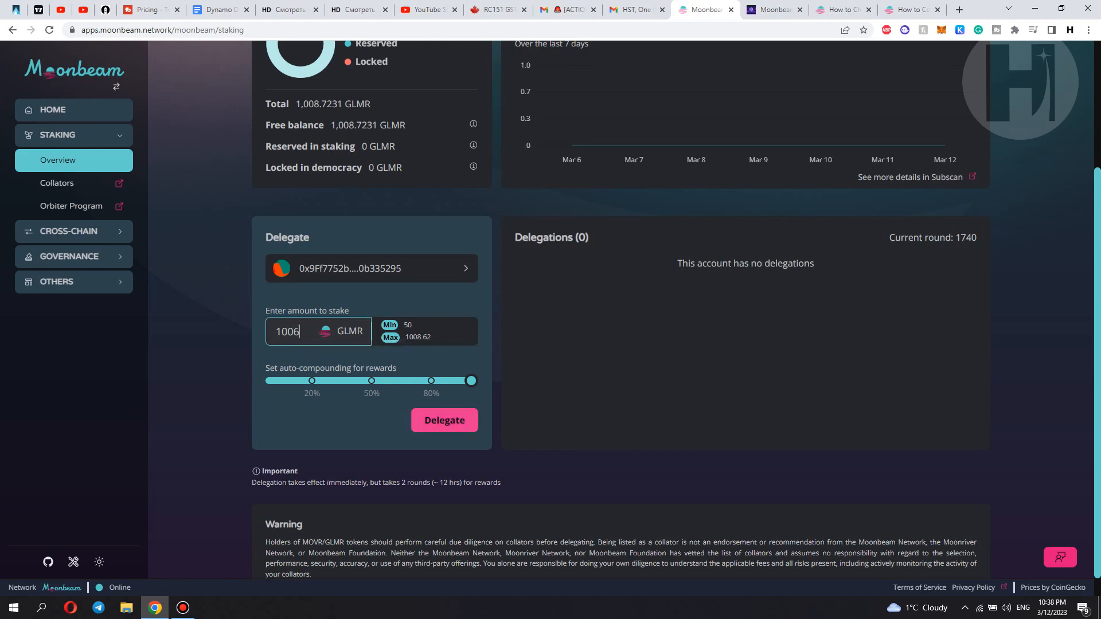
pyautogui.click(444, 420)
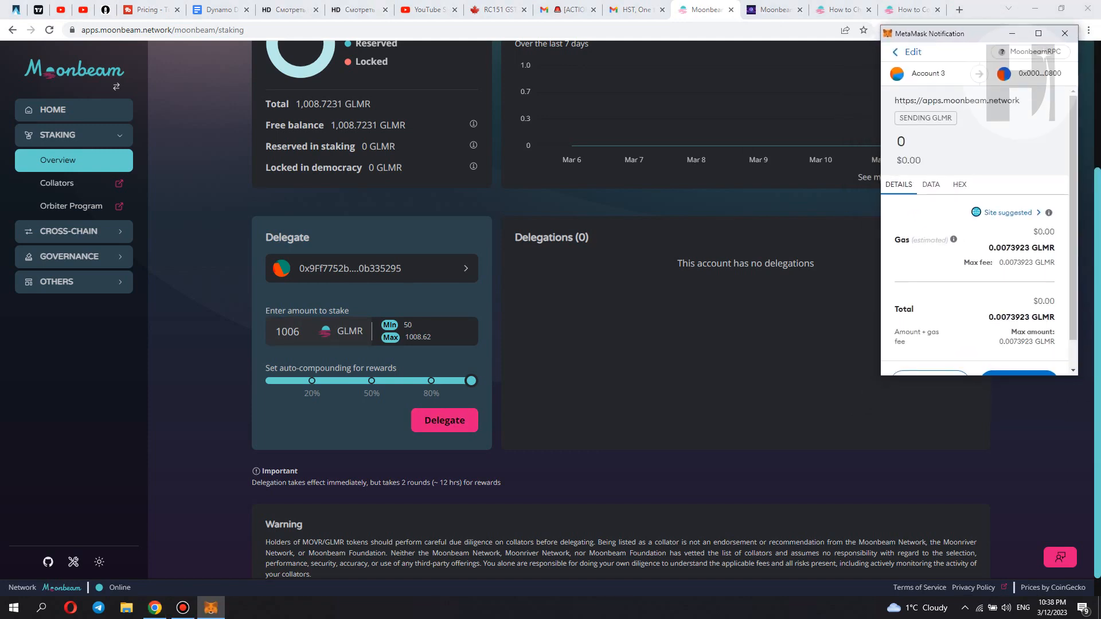
# Resubmit the 1006 GLMR delegation after the first transaction failed
pyautogui.scroll(-3)
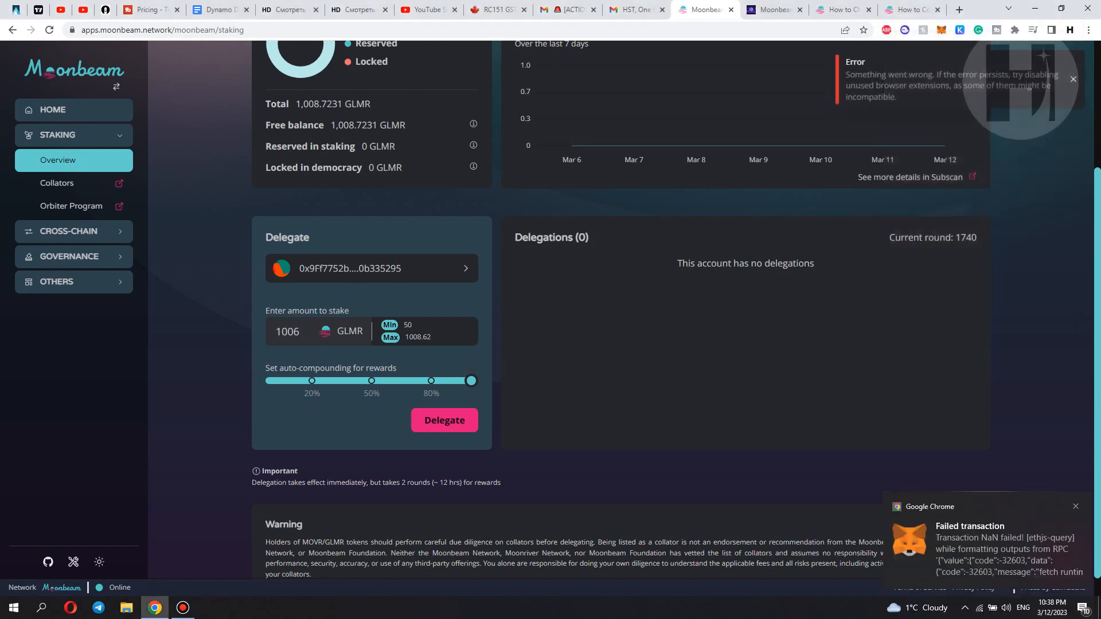
pyautogui.moveTo(934, 145)
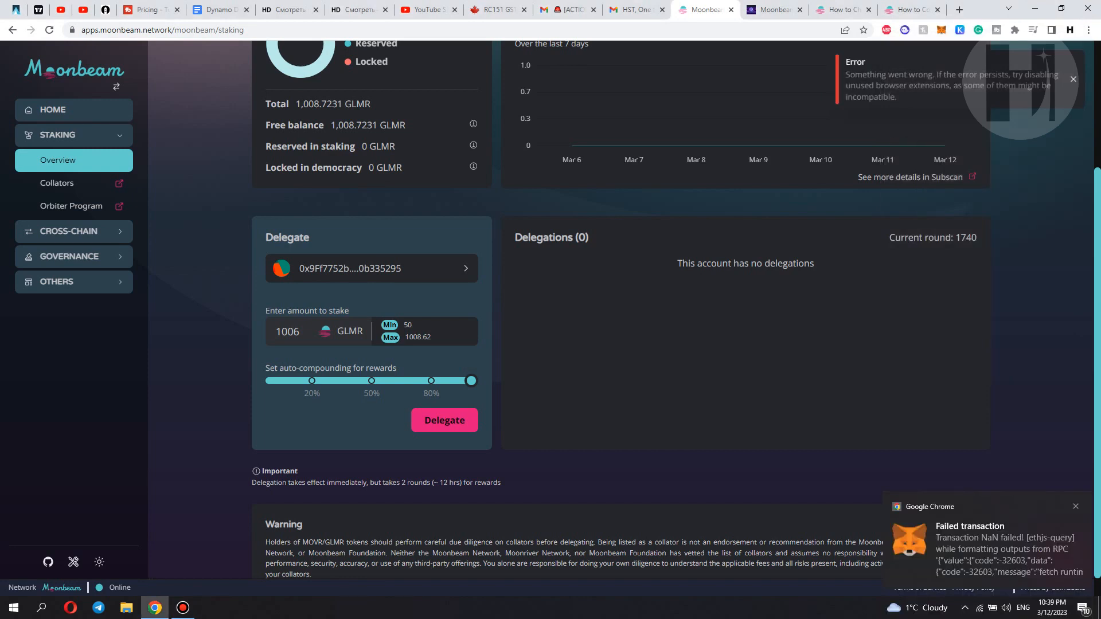
pyautogui.click(444, 420)
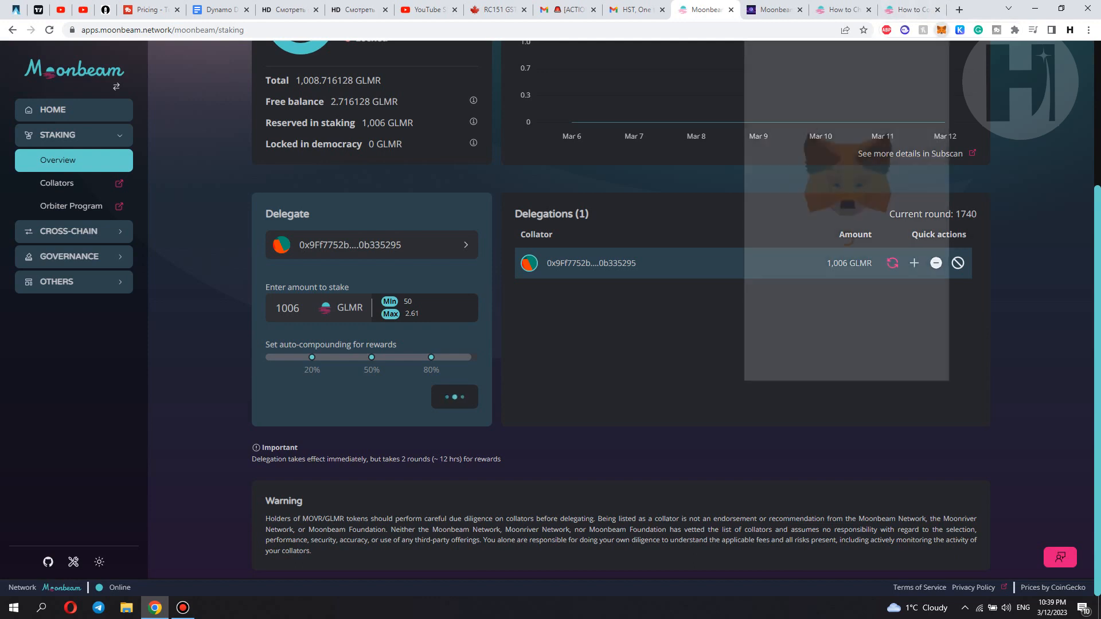
# Dismiss the 'Delegation transaction confirmed' notice with 1,006 GLMR now listed under Delegations
pyautogui.click(942, 30)
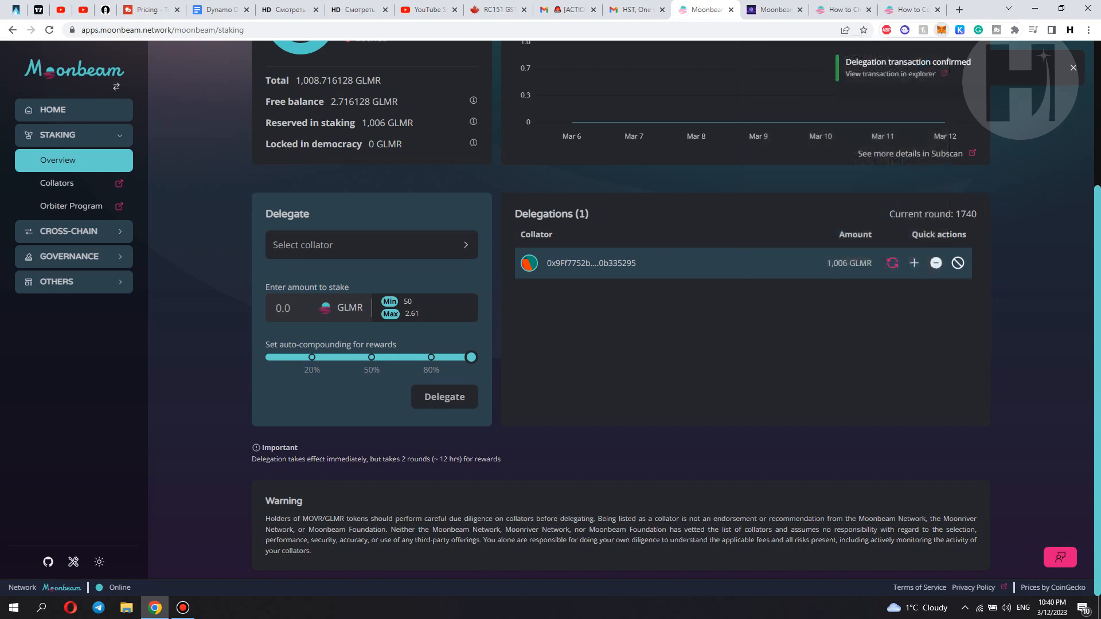
pyautogui.moveTo(892, 263)
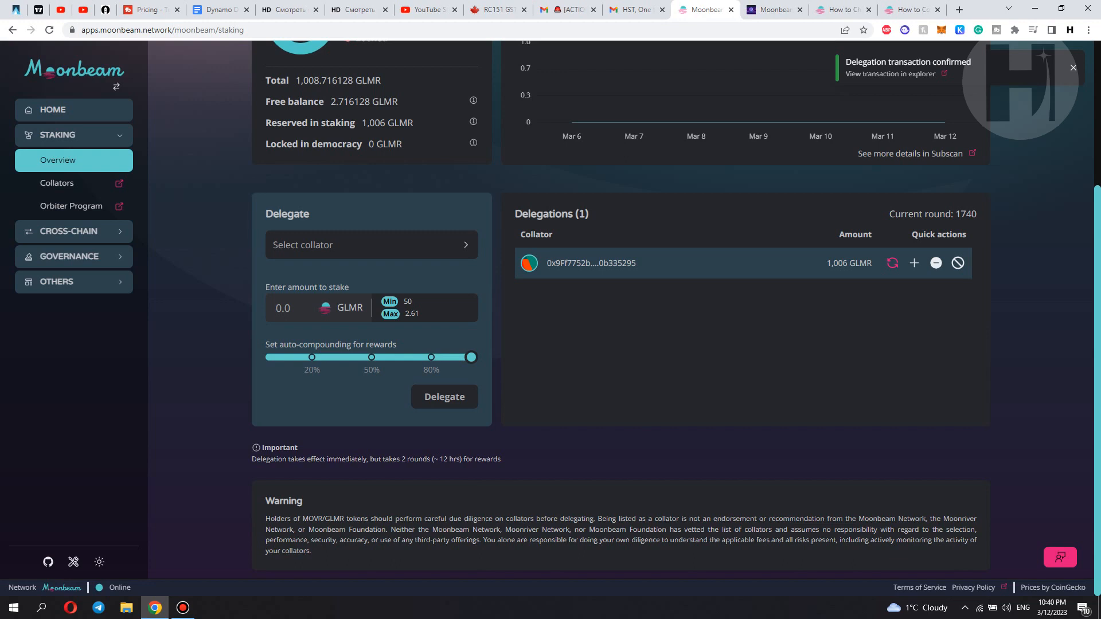
pyautogui.click(1073, 68)
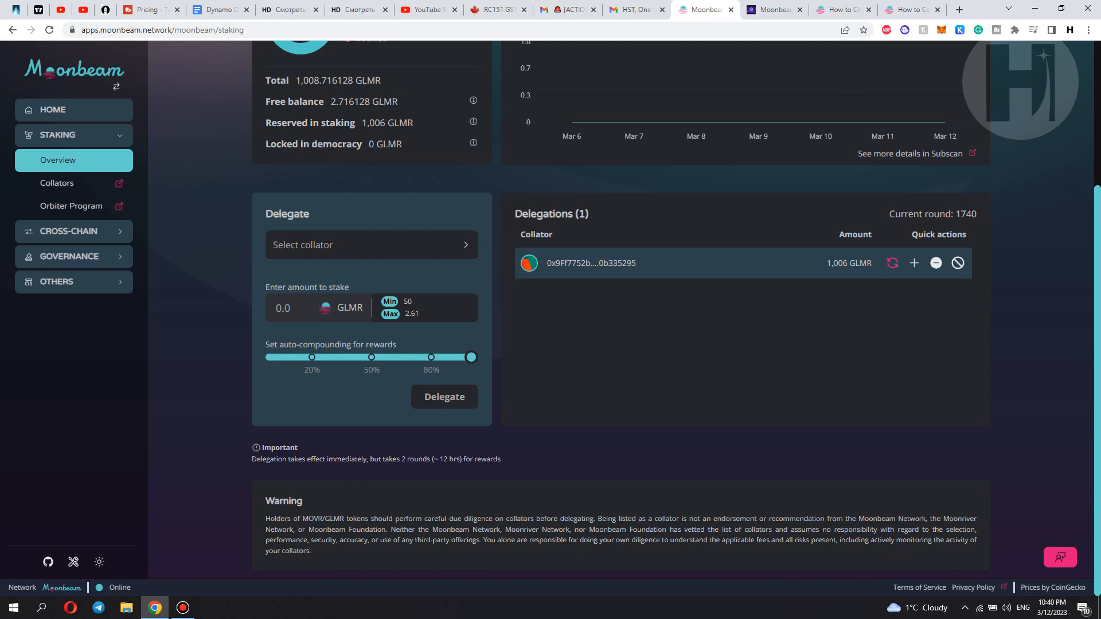
pyautogui.scroll(3)
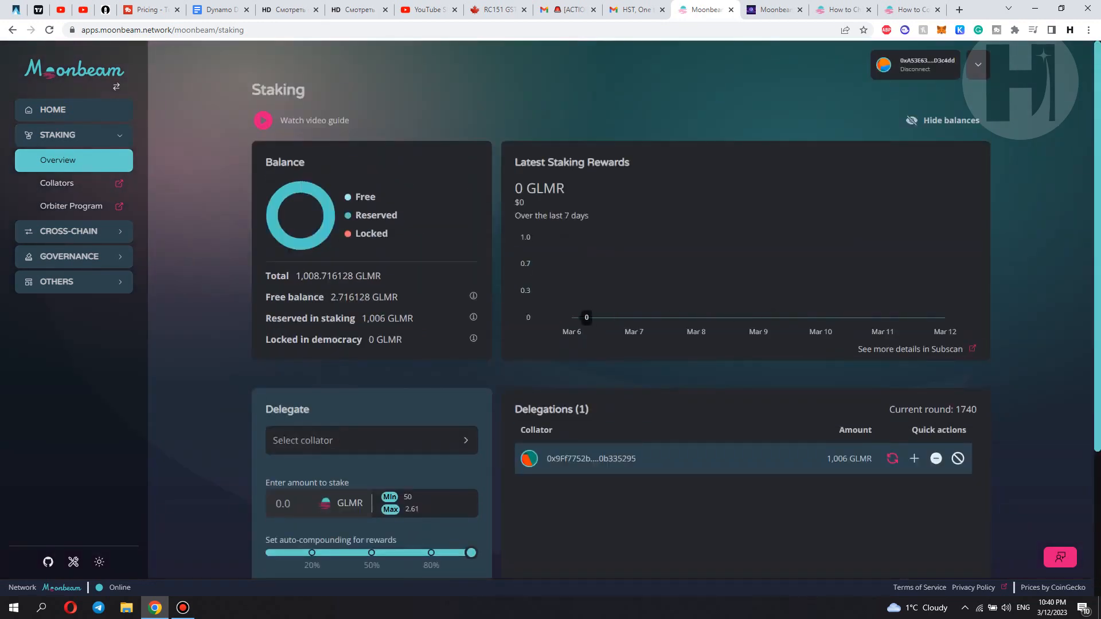
pyautogui.click(942, 120)
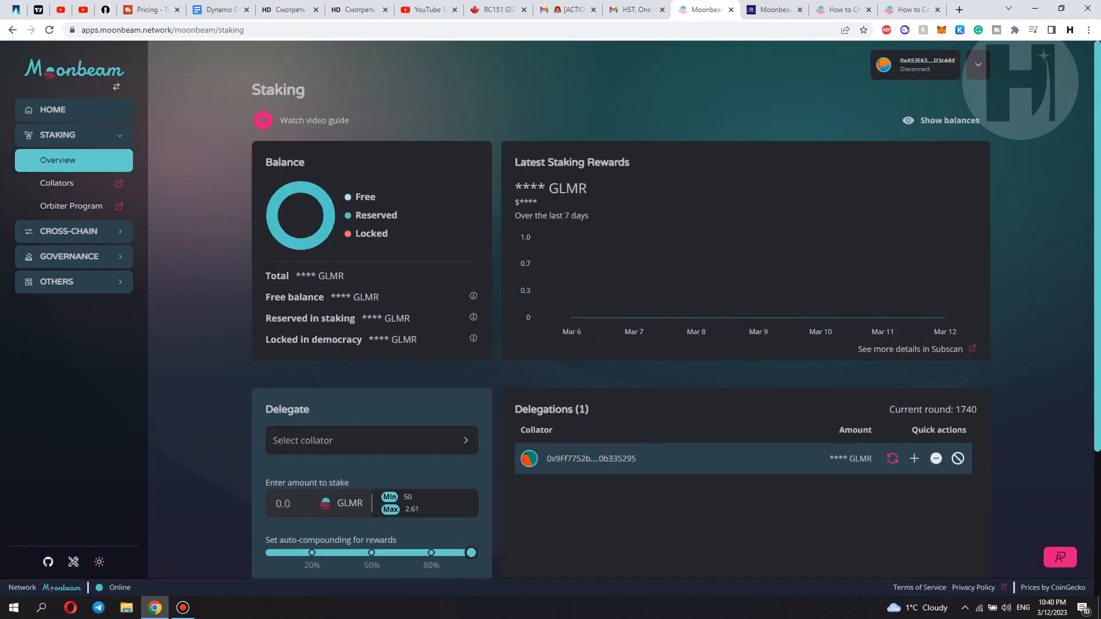
pyautogui.click(940, 121)
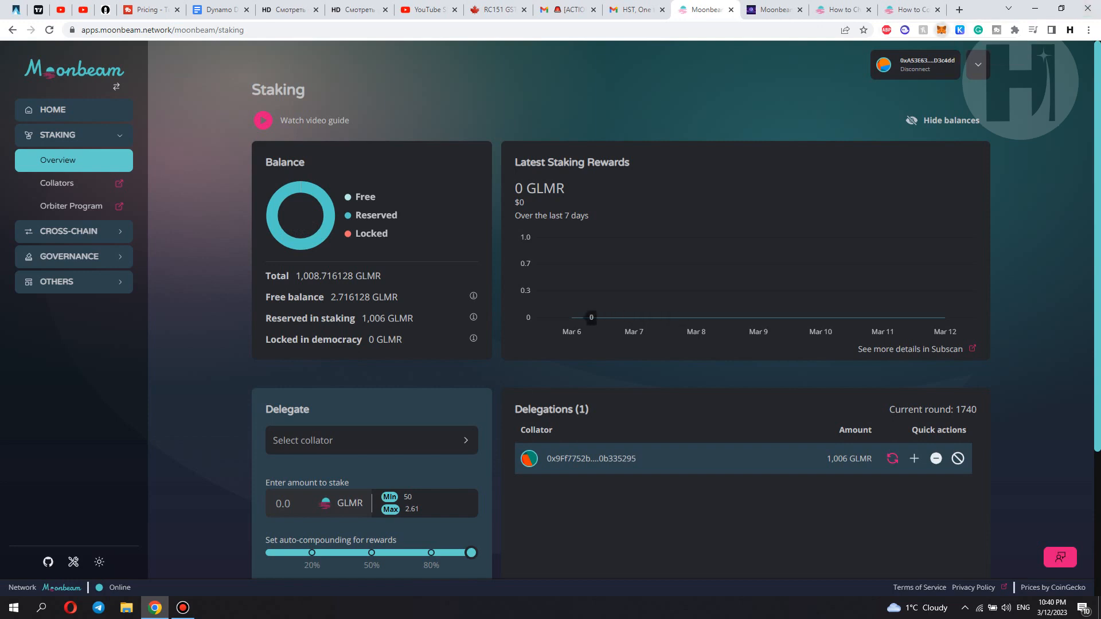
pyautogui.click(949, 29)
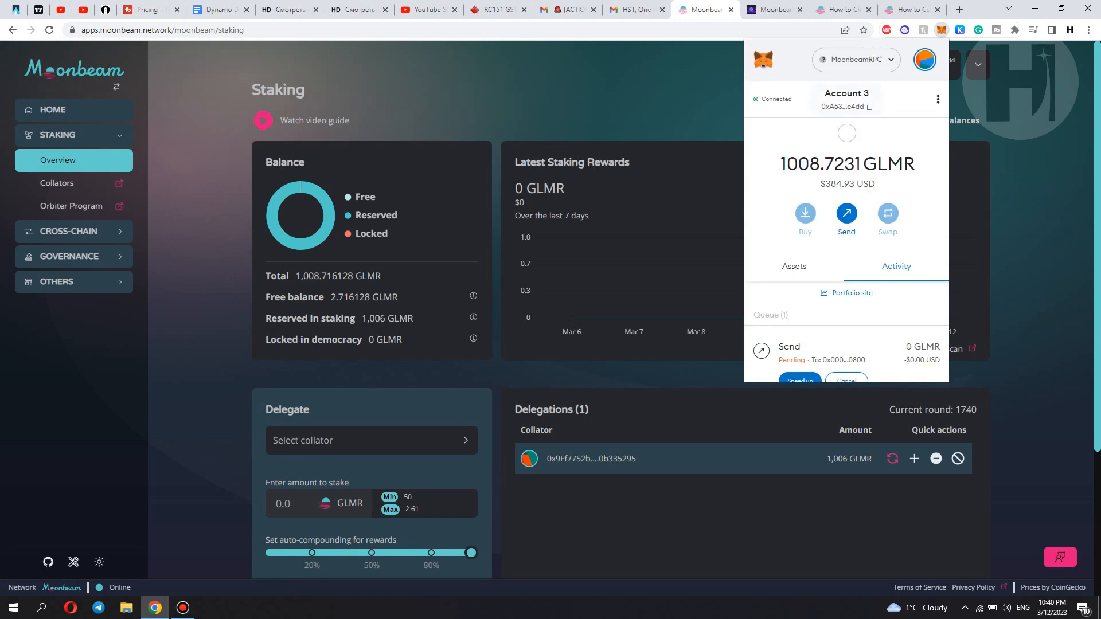
# Peek at MetaMask's network list and close it, leaving the activity with pending and failed sends visible
pyautogui.click(856, 60)
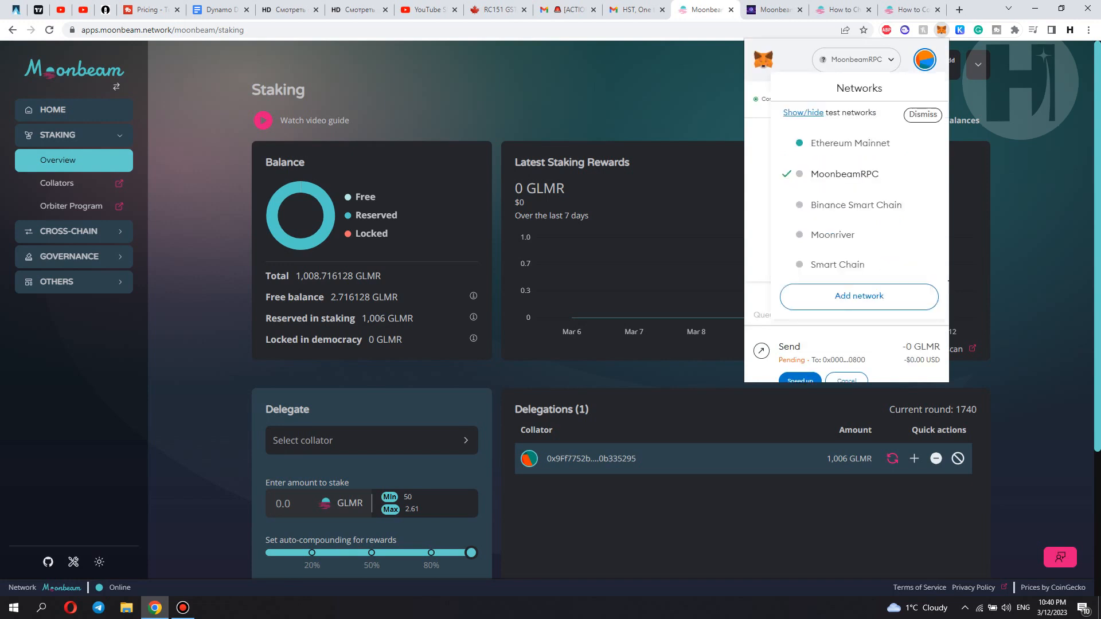
pyautogui.click(923, 115)
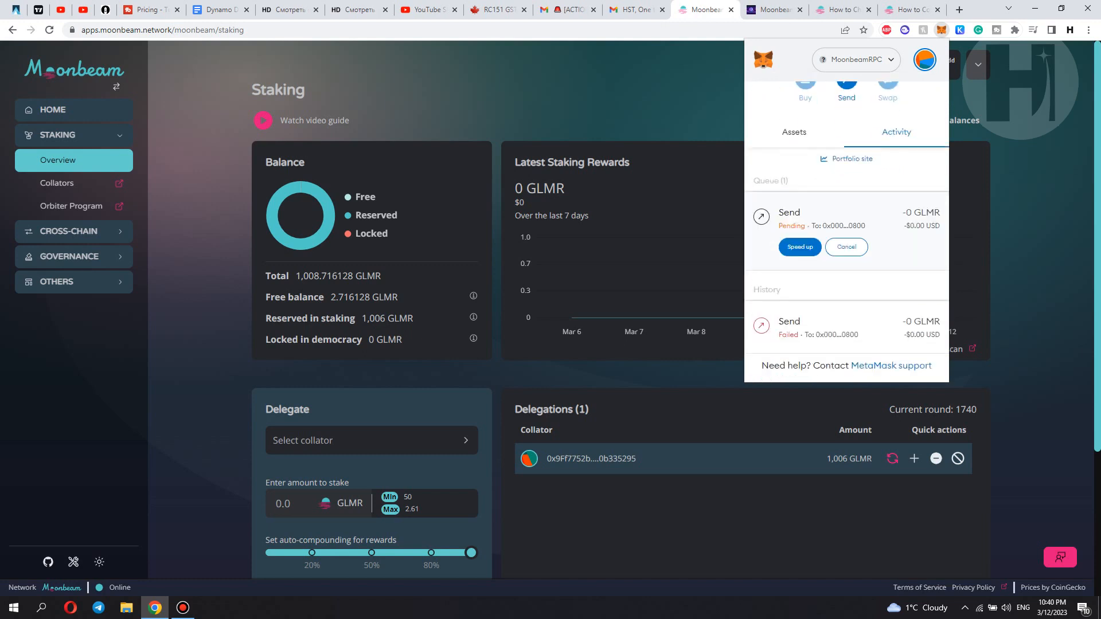